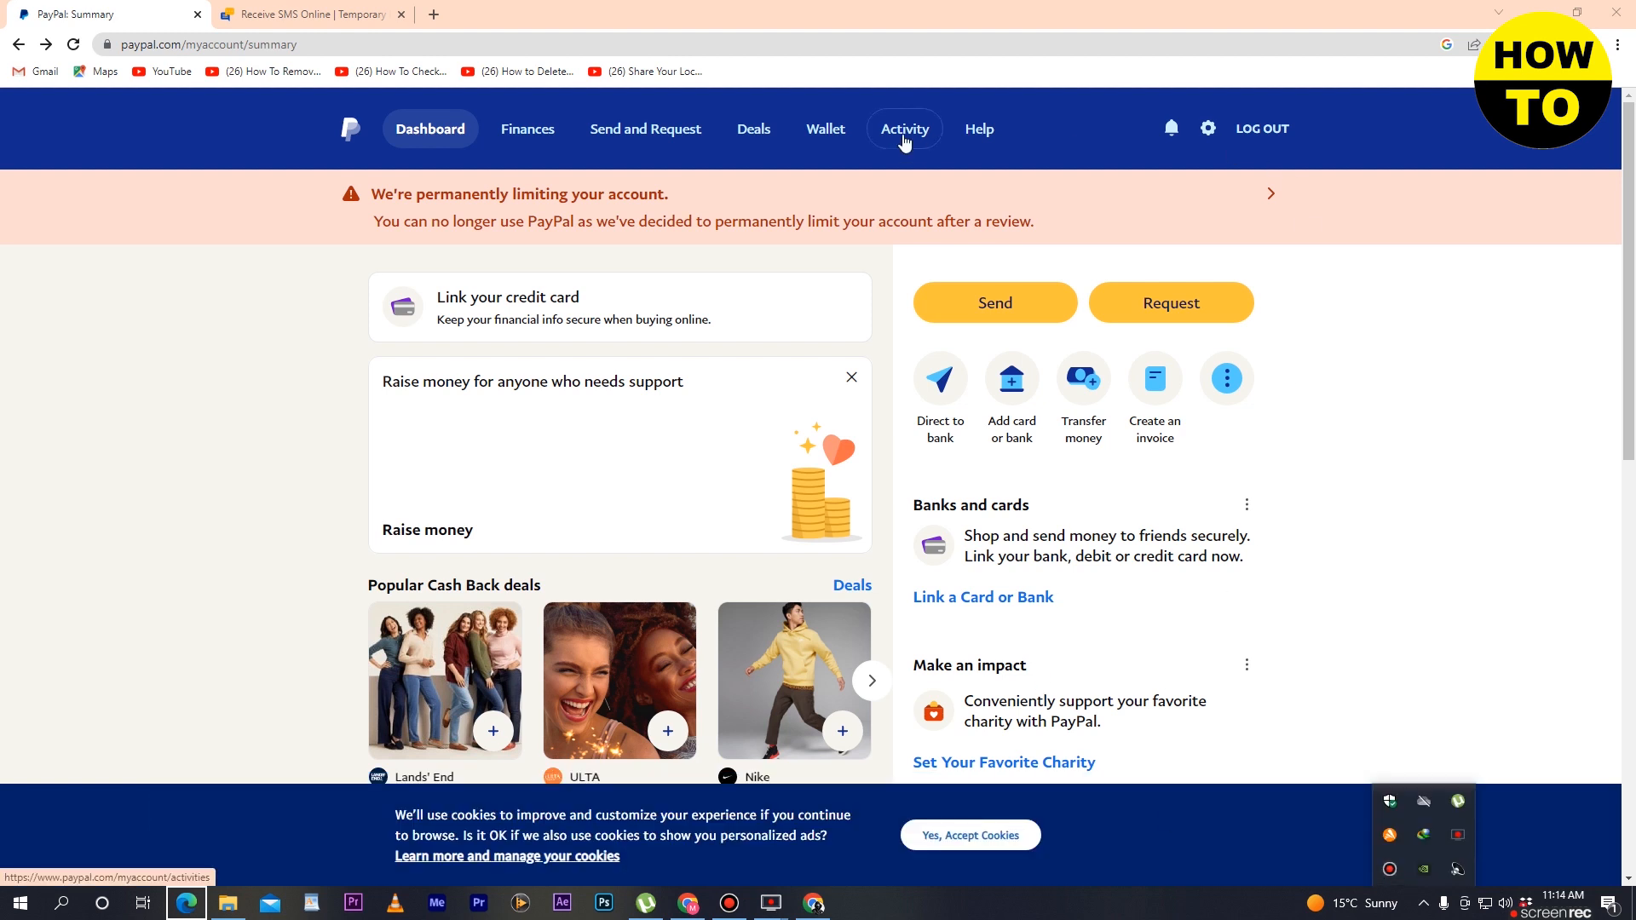
Reach the options for linking a card or bank from the dashboard.
scroll(down, 3)
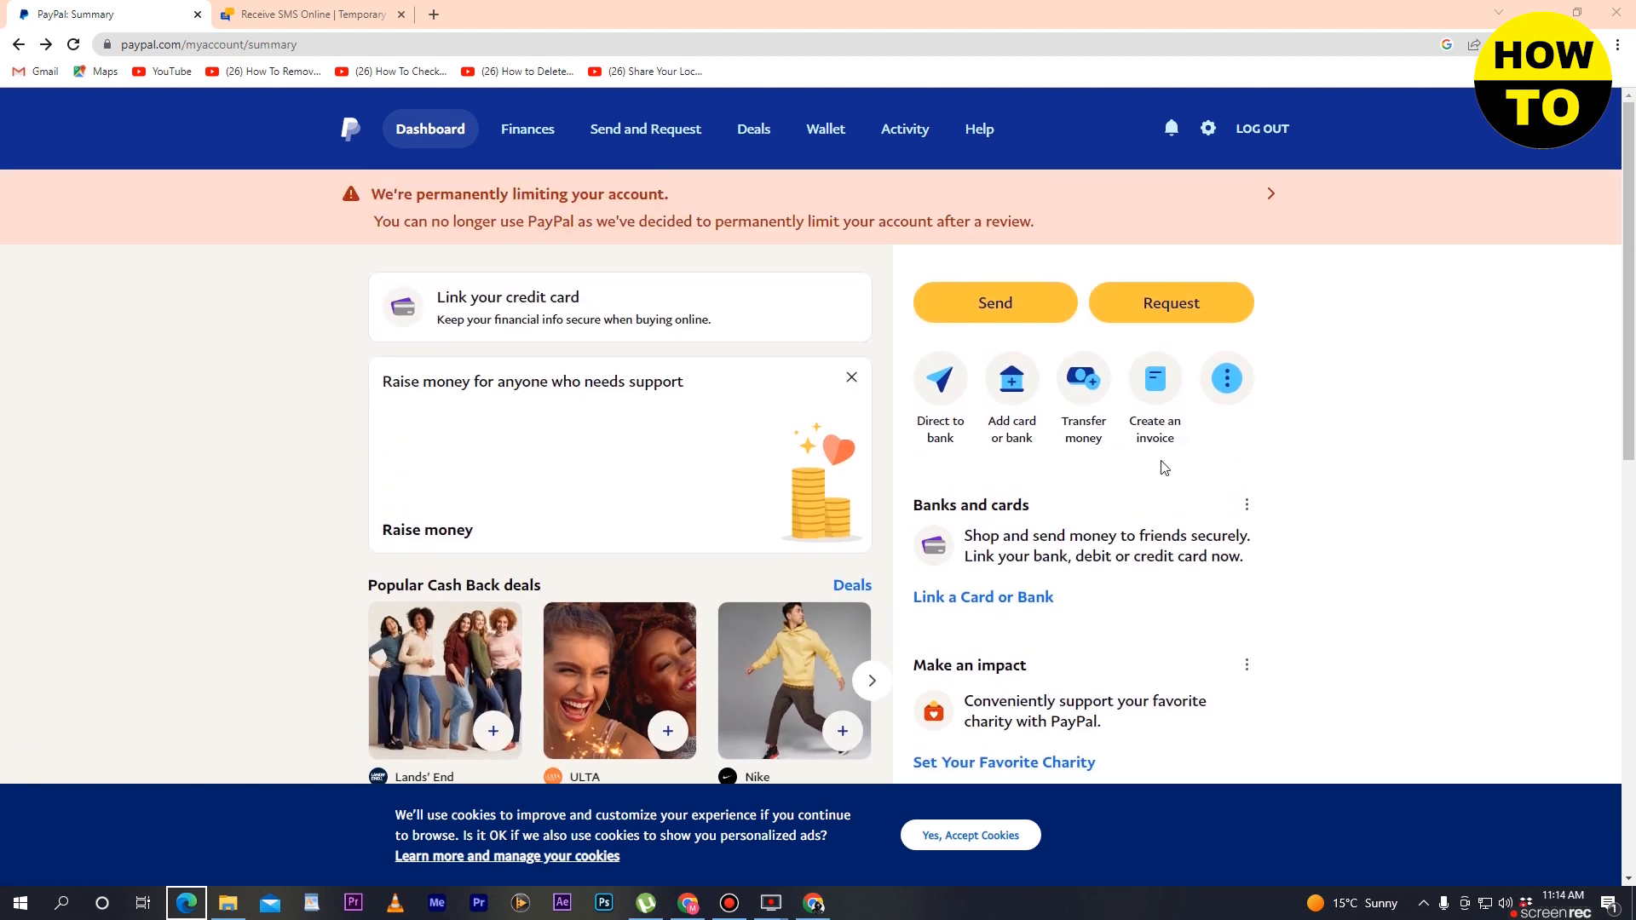
mouse_move(1125, 526)
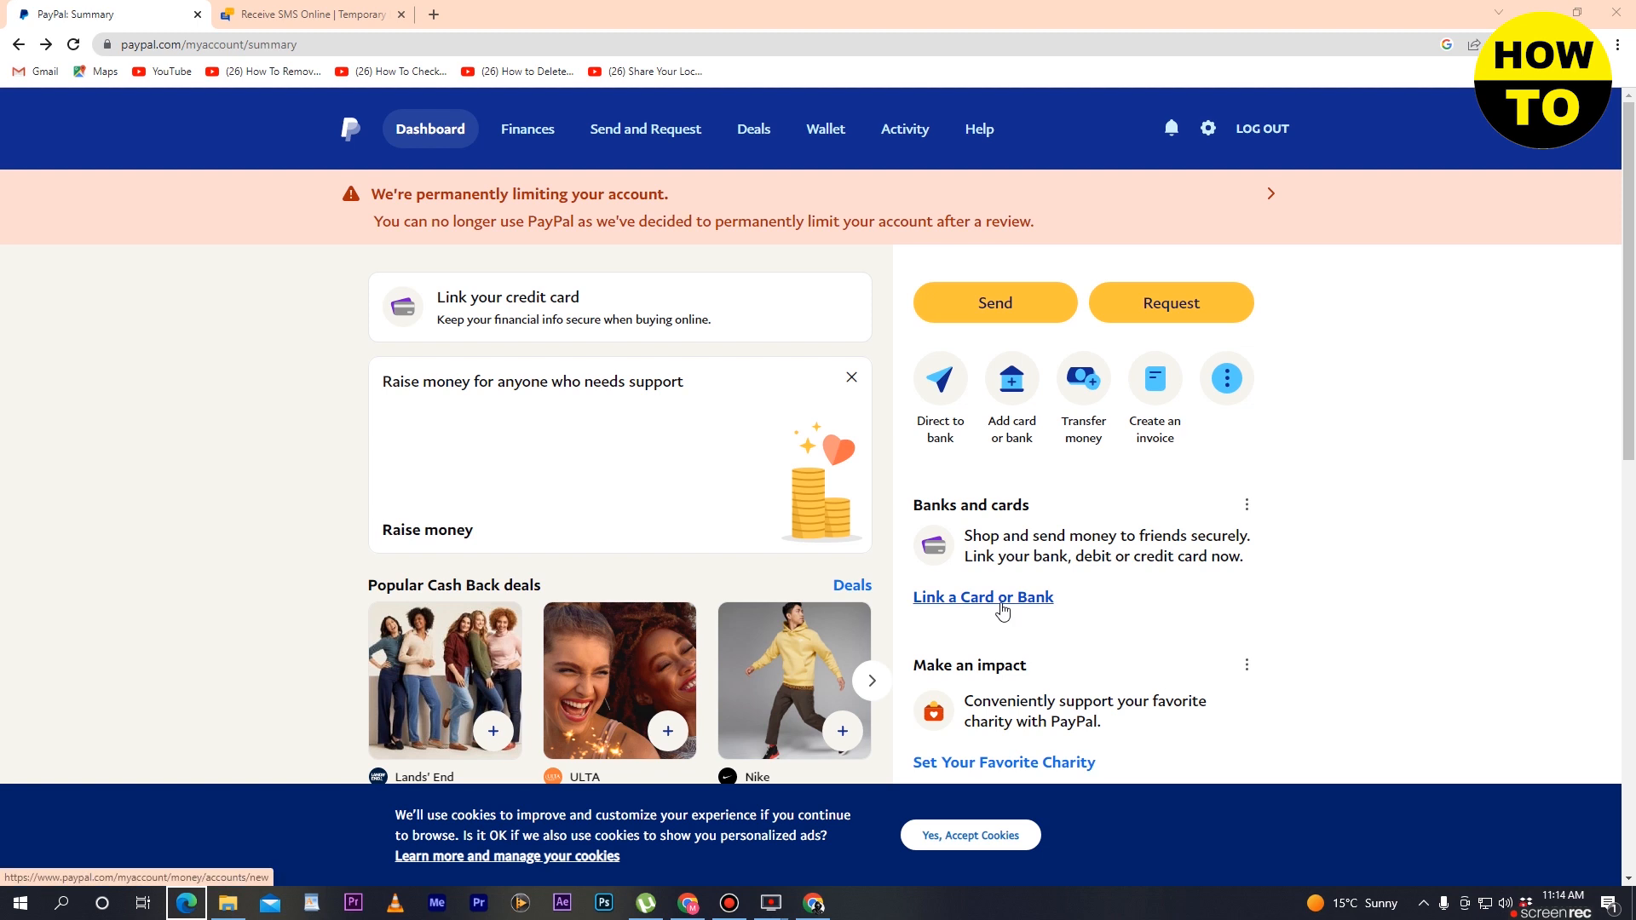
mouse_move(1019, 608)
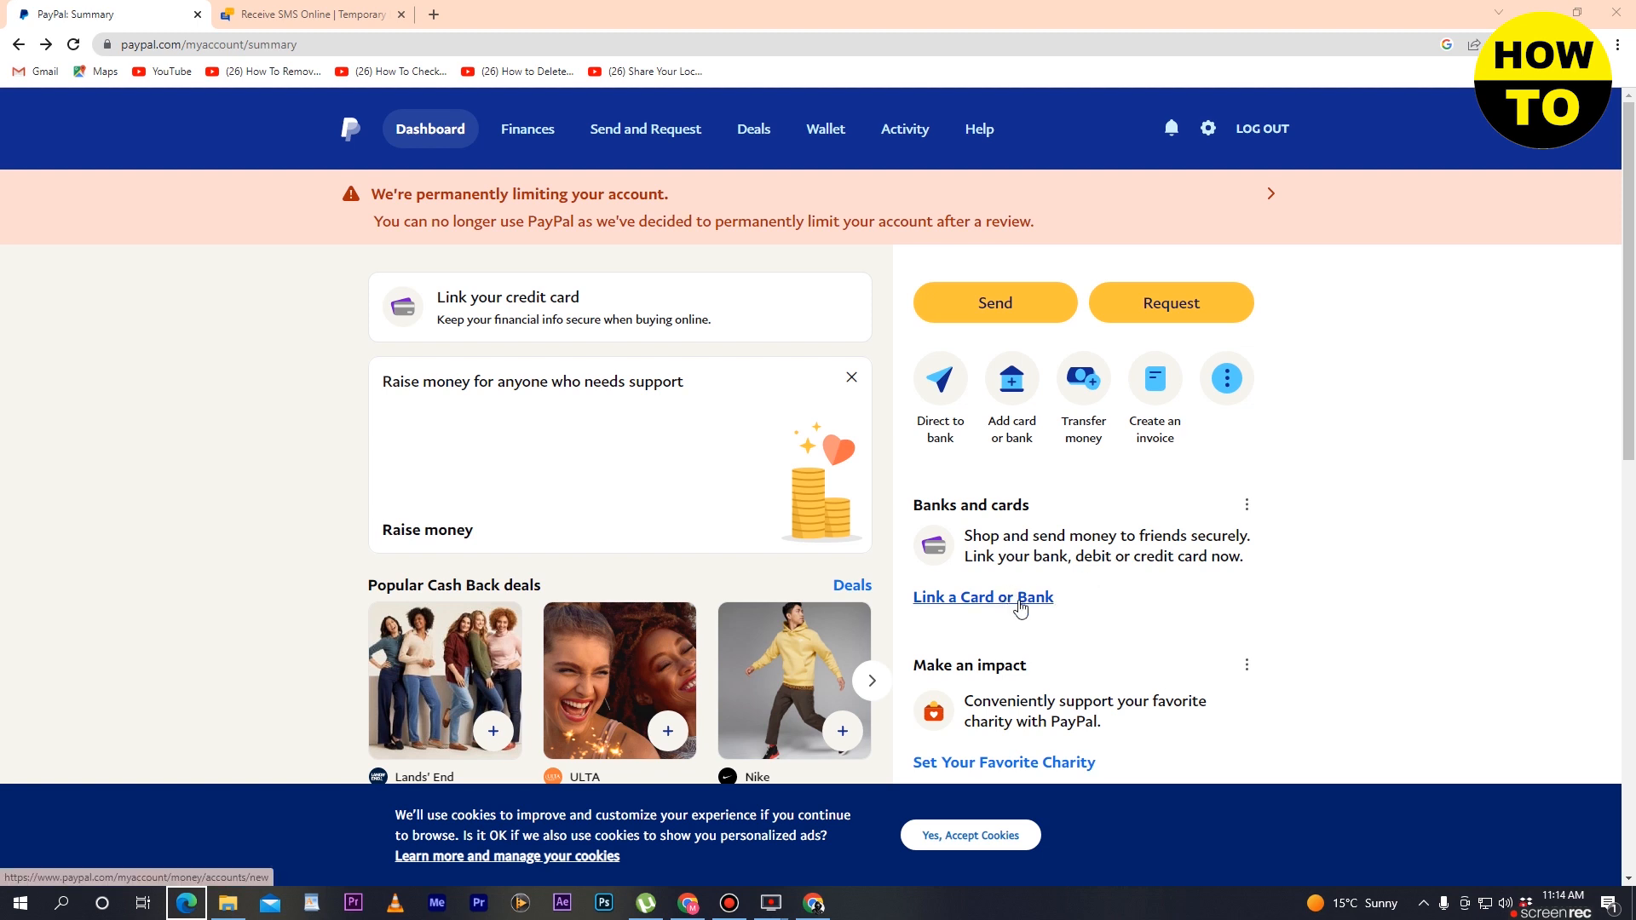
click(981, 596)
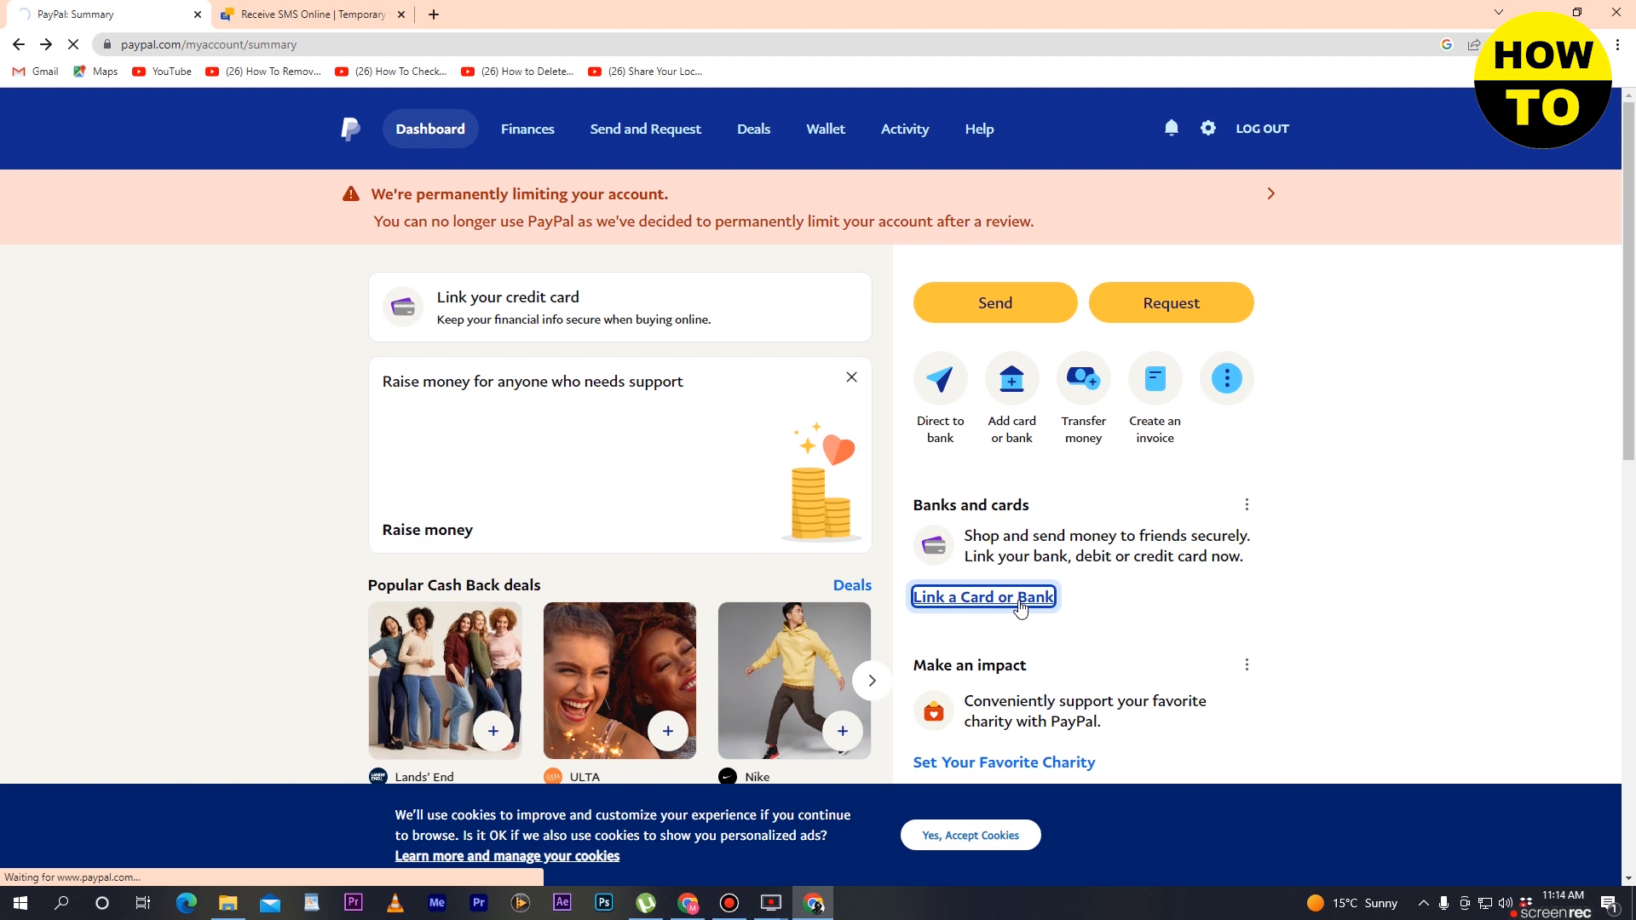
click(982, 596)
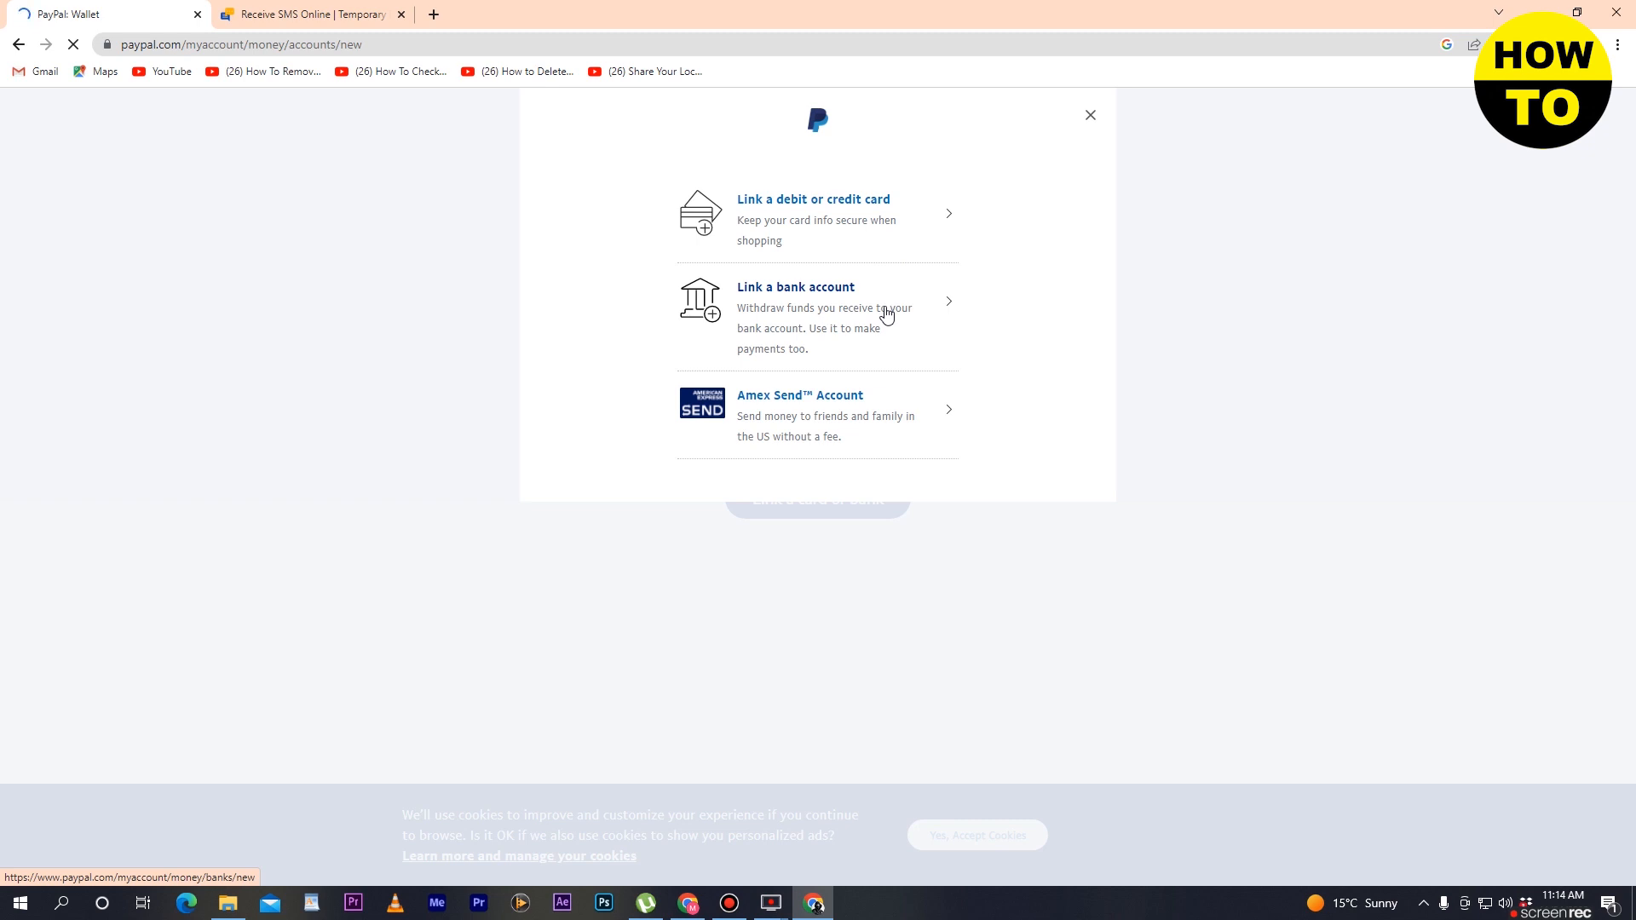
Start the debit or credit card form, then return to the linking options.
click(813, 199)
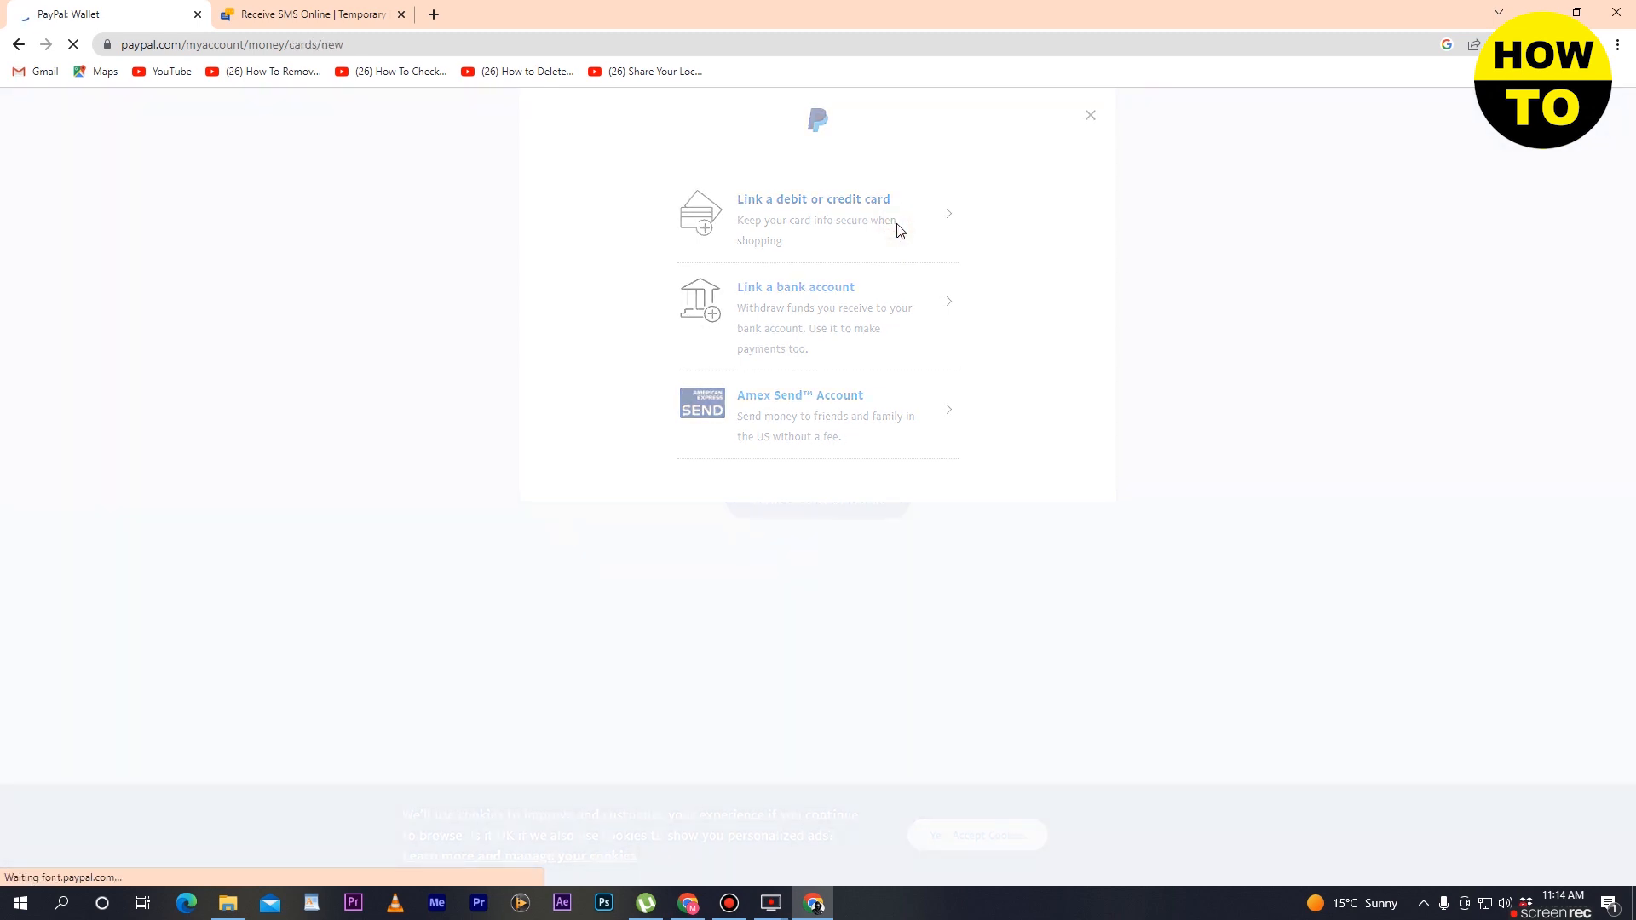
click(813, 215)
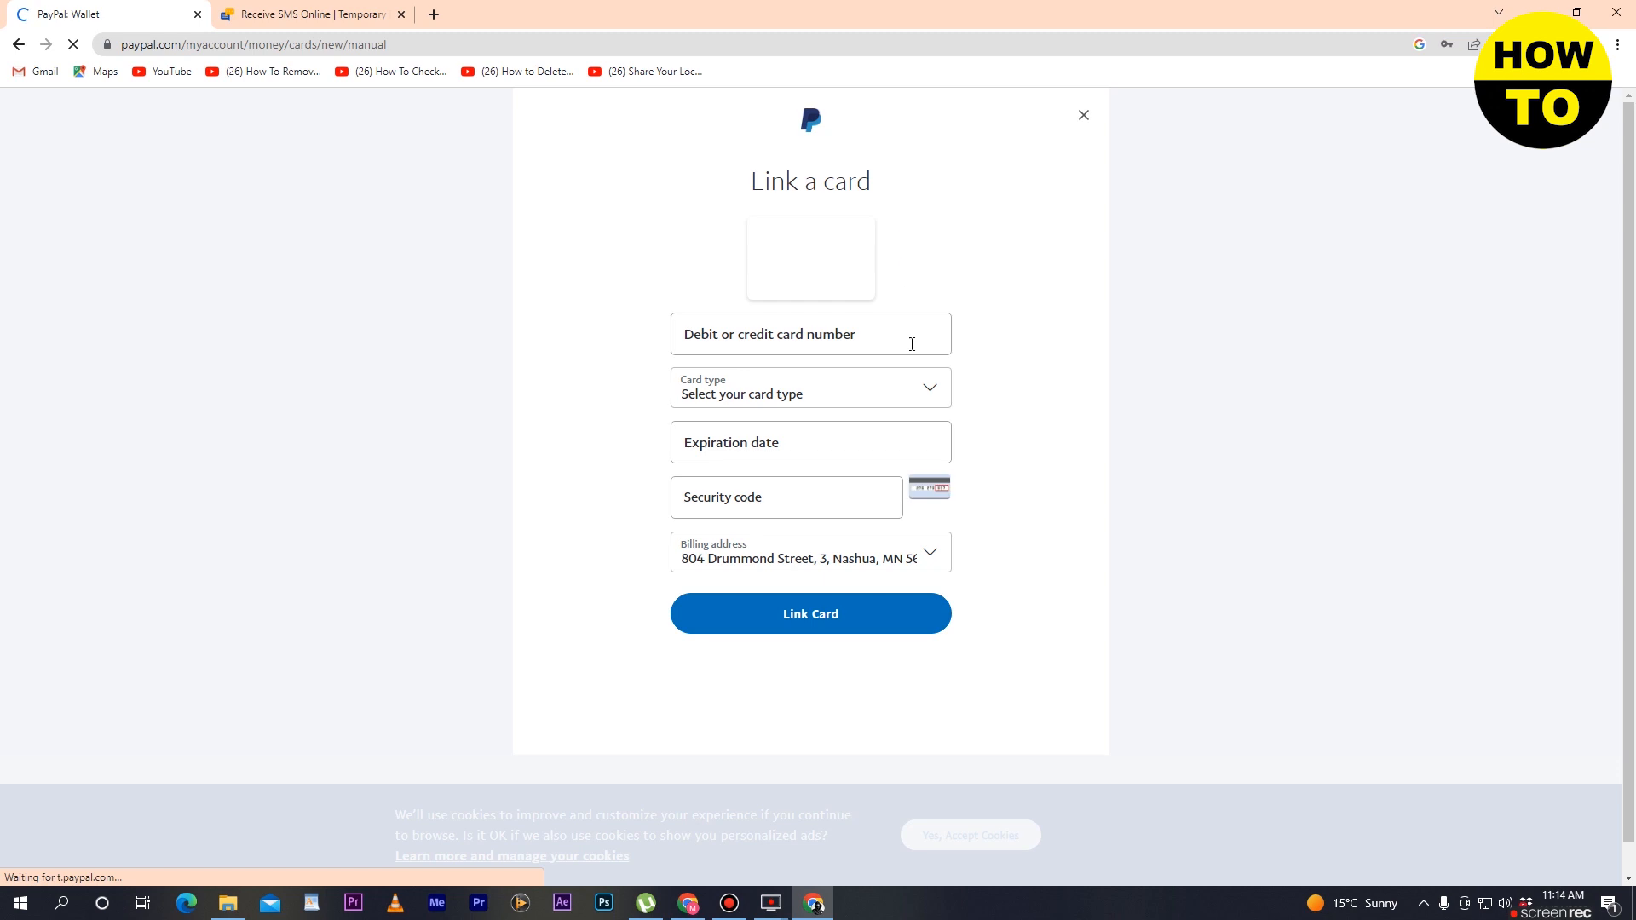
click(811, 334)
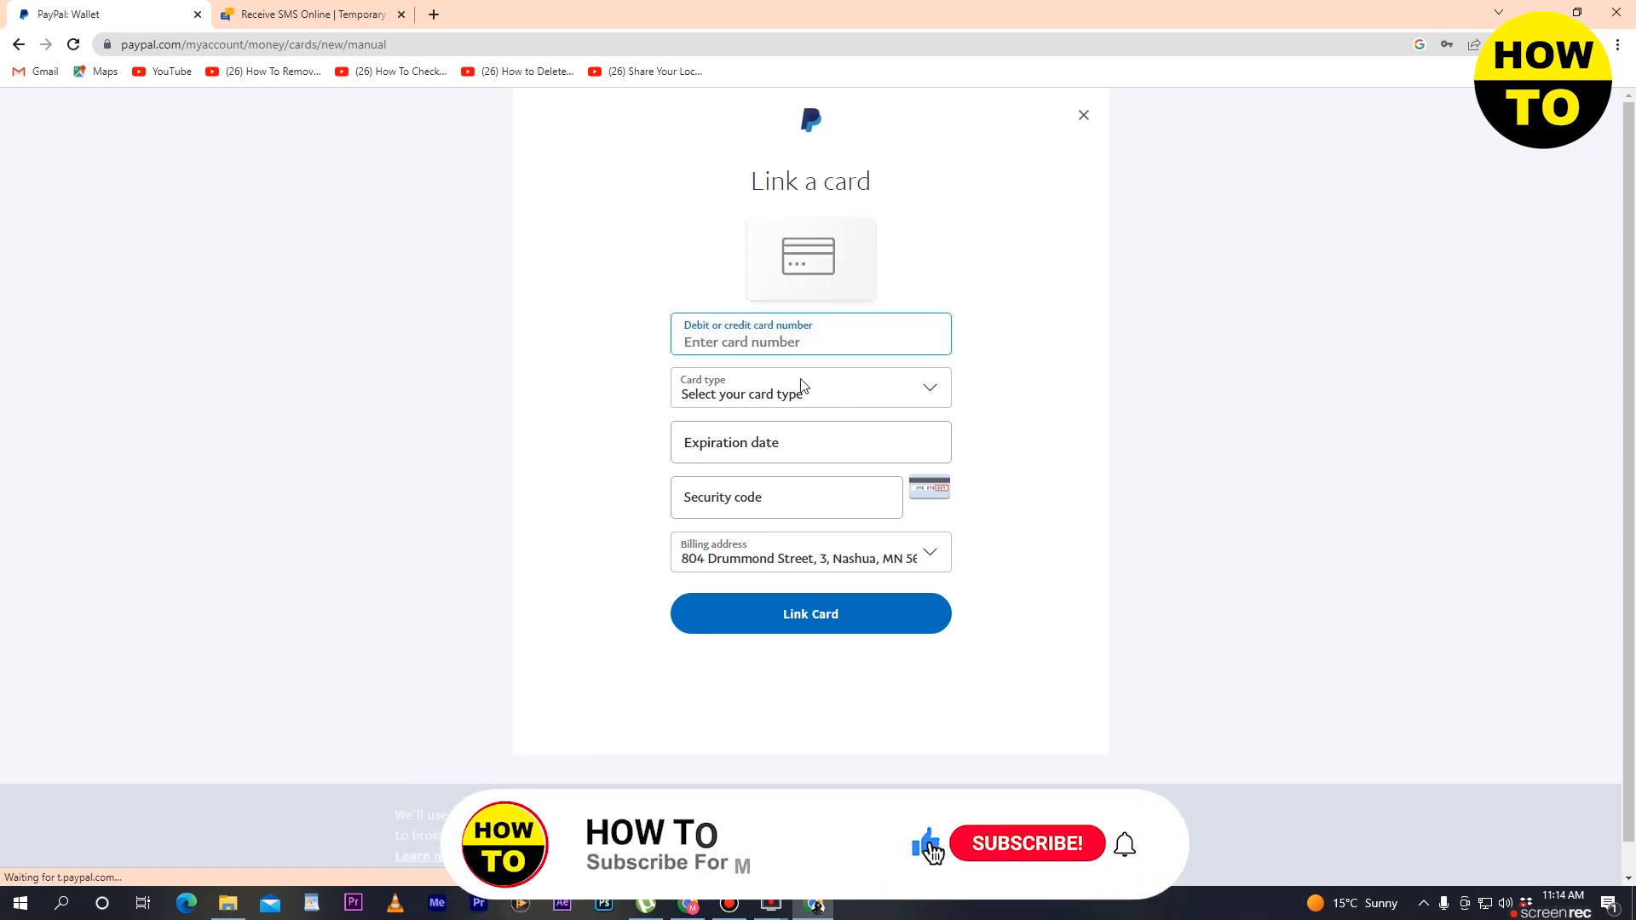
click(810, 387)
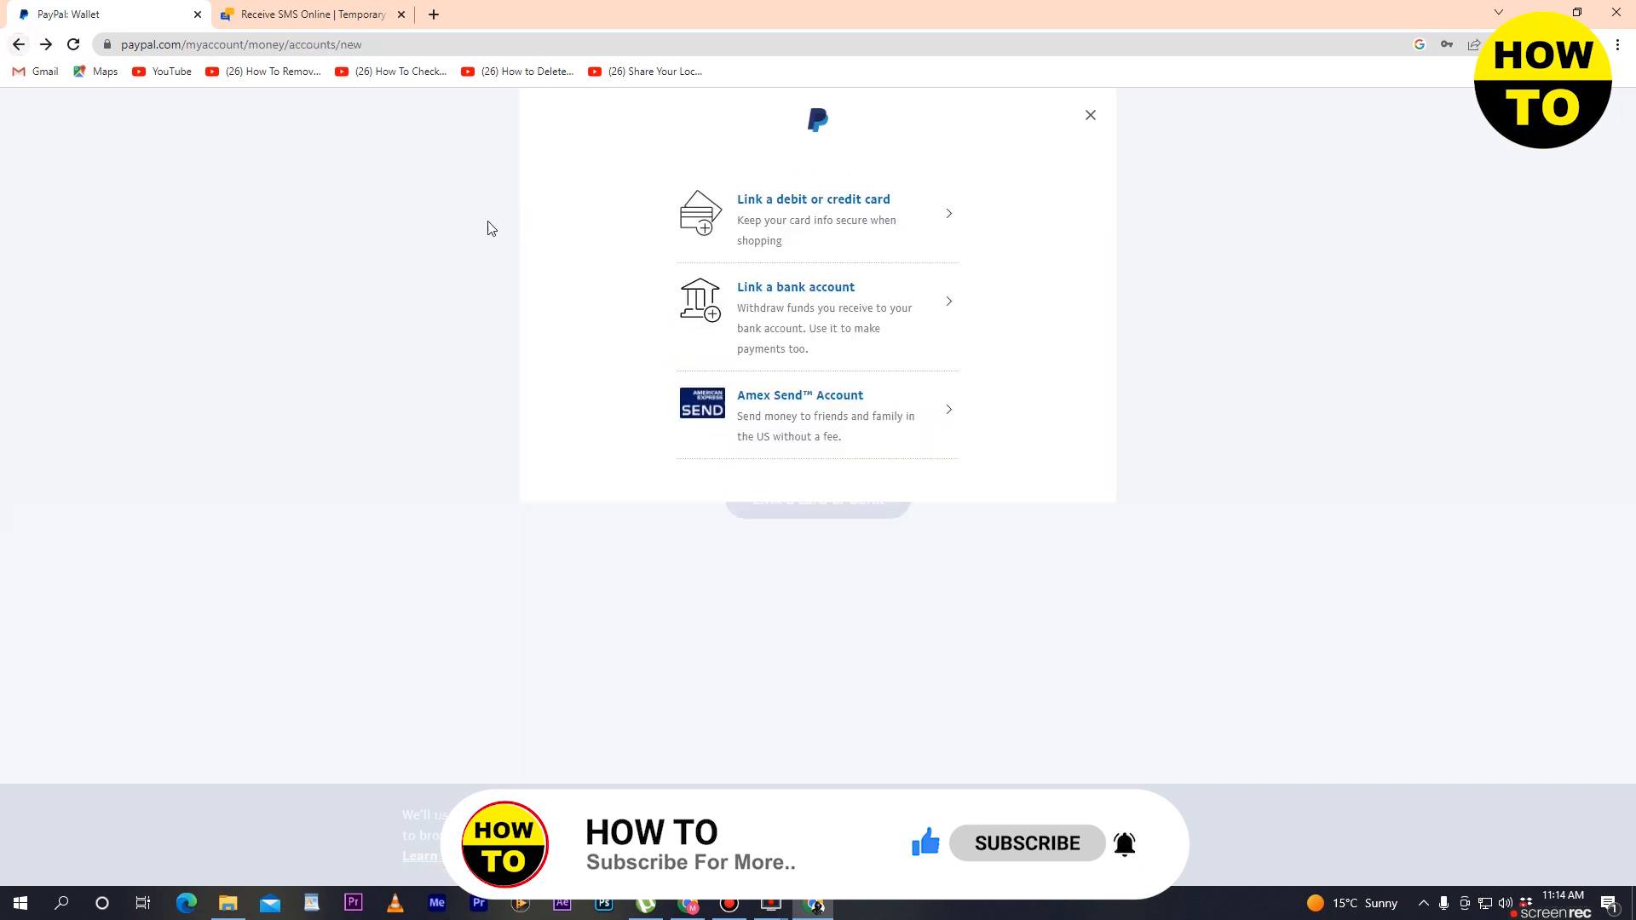
Try linking a bank account, then go back to the account summary dashboard.
click(796, 286)
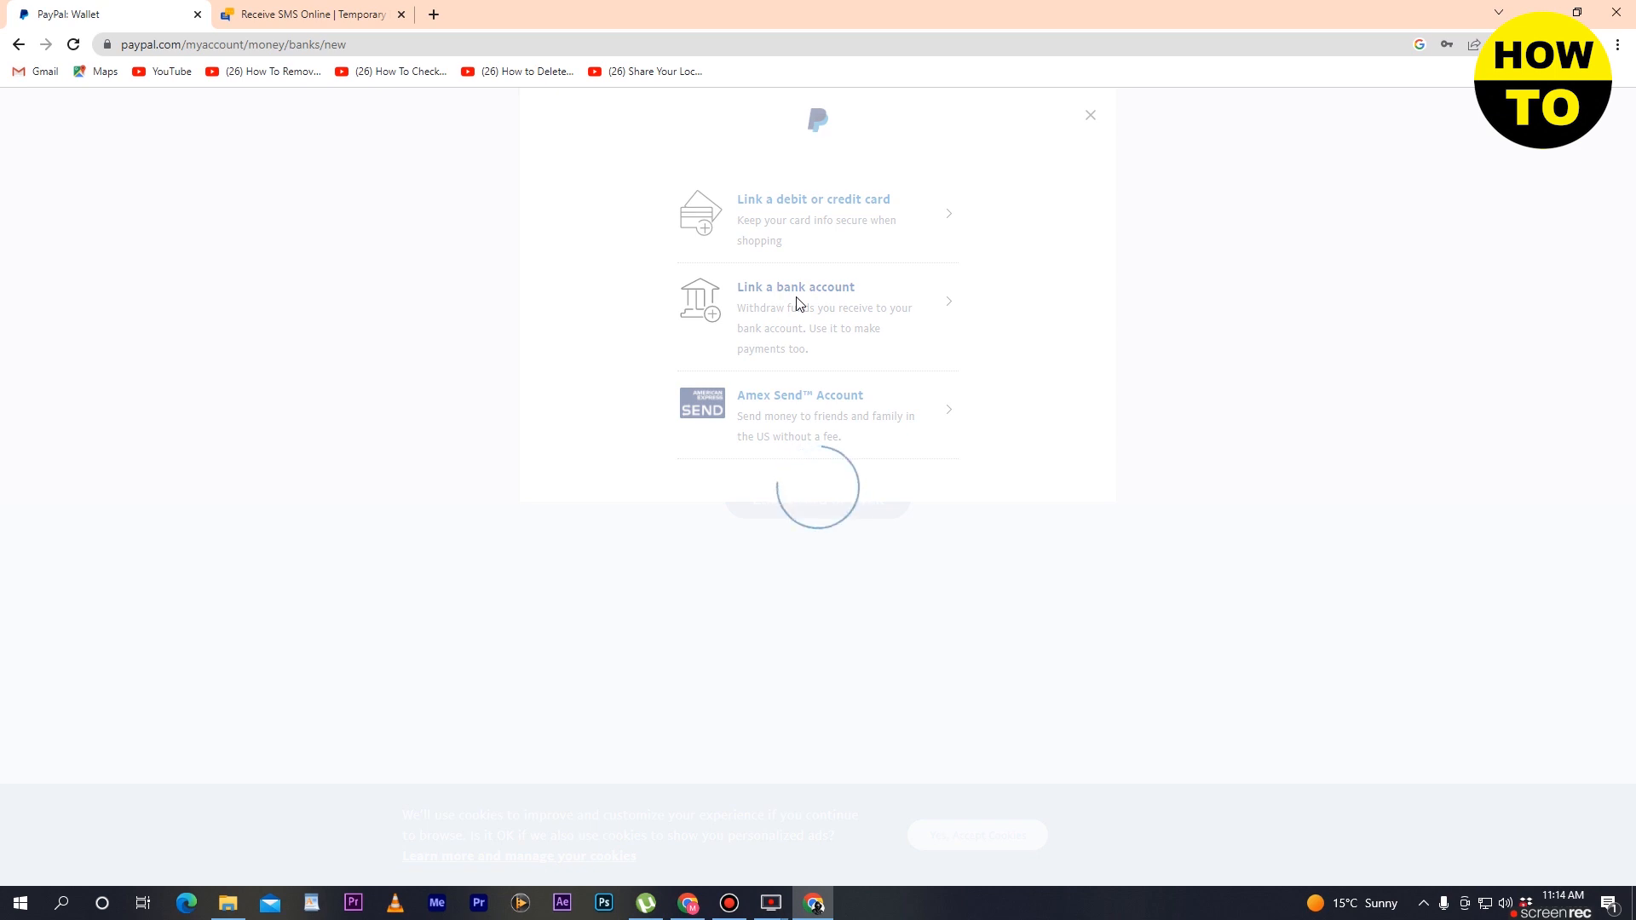
mouse_move(894, 365)
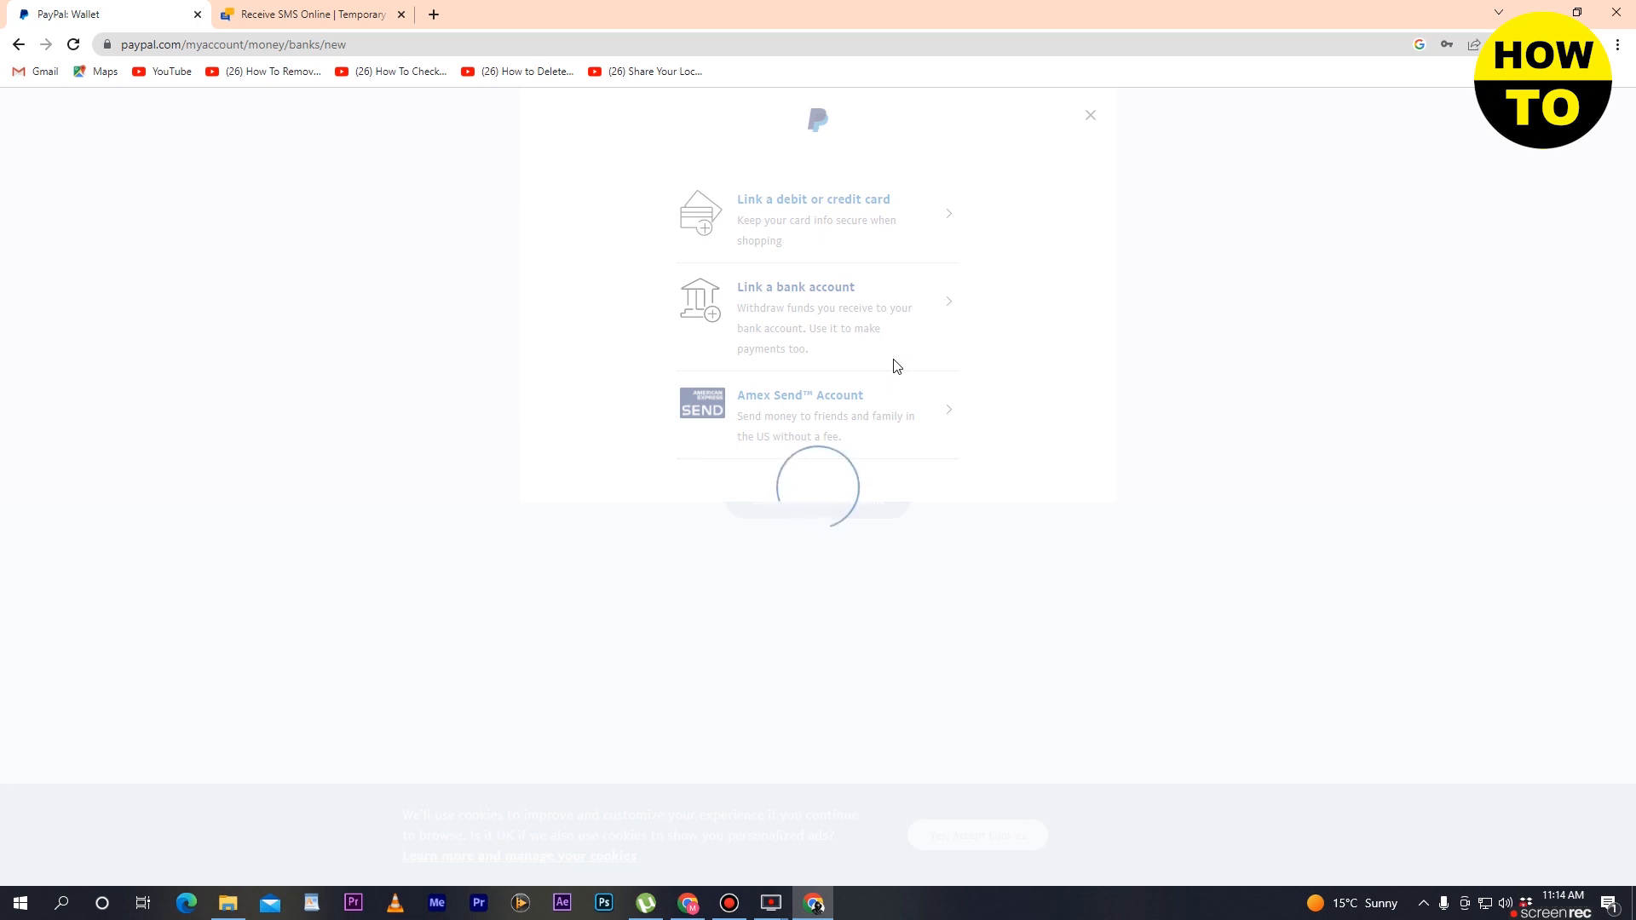
click(17, 44)
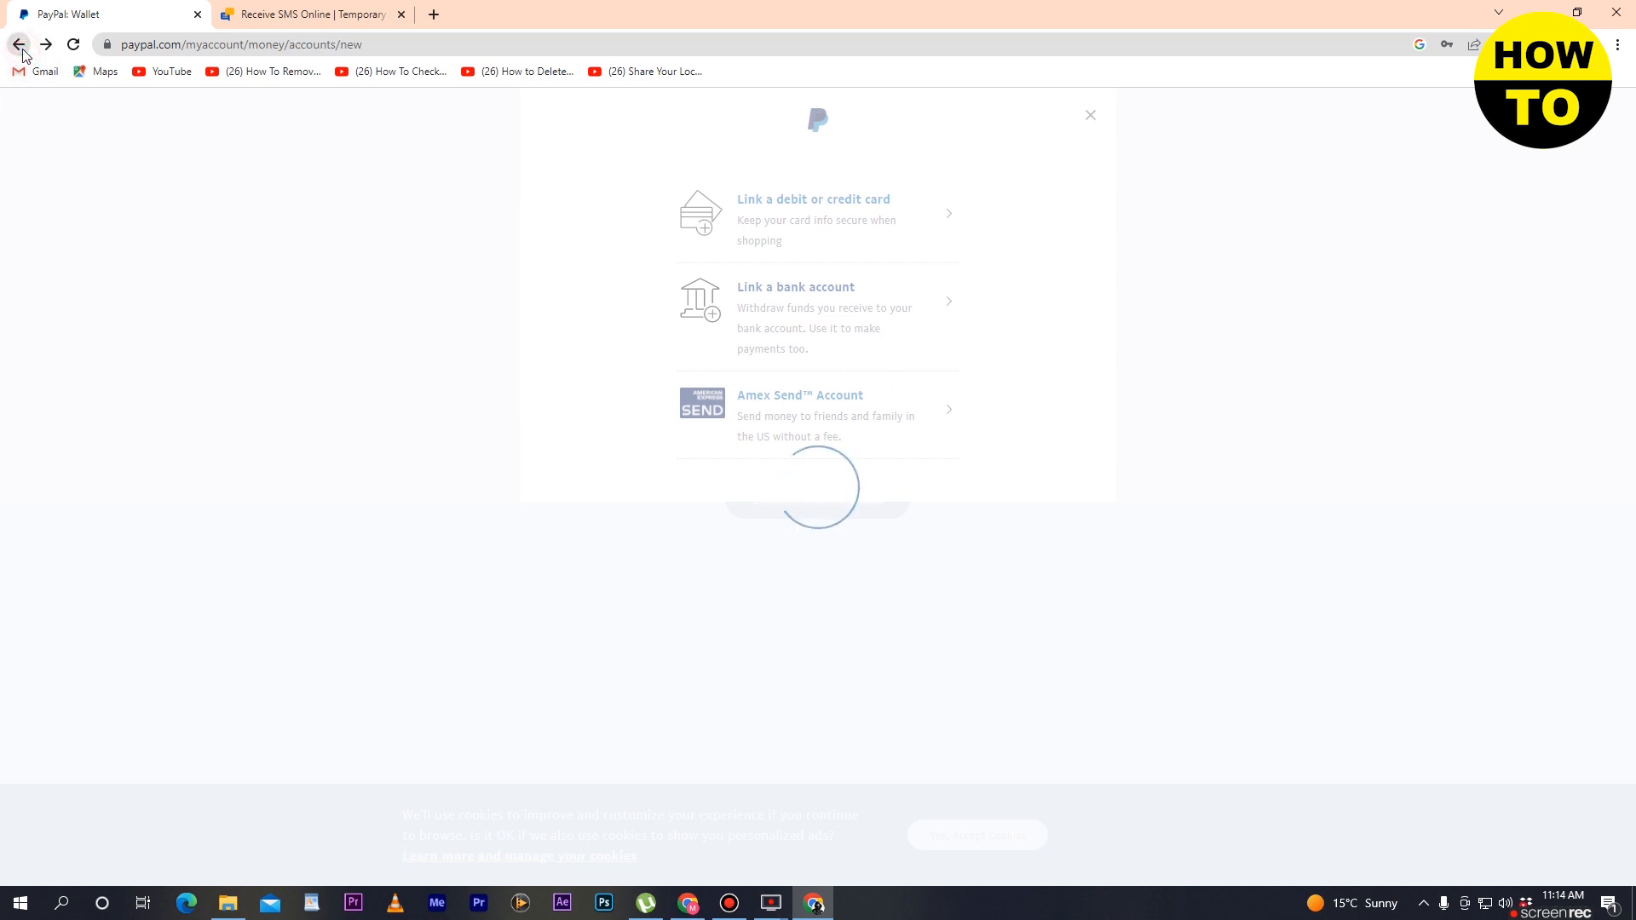
click(17, 44)
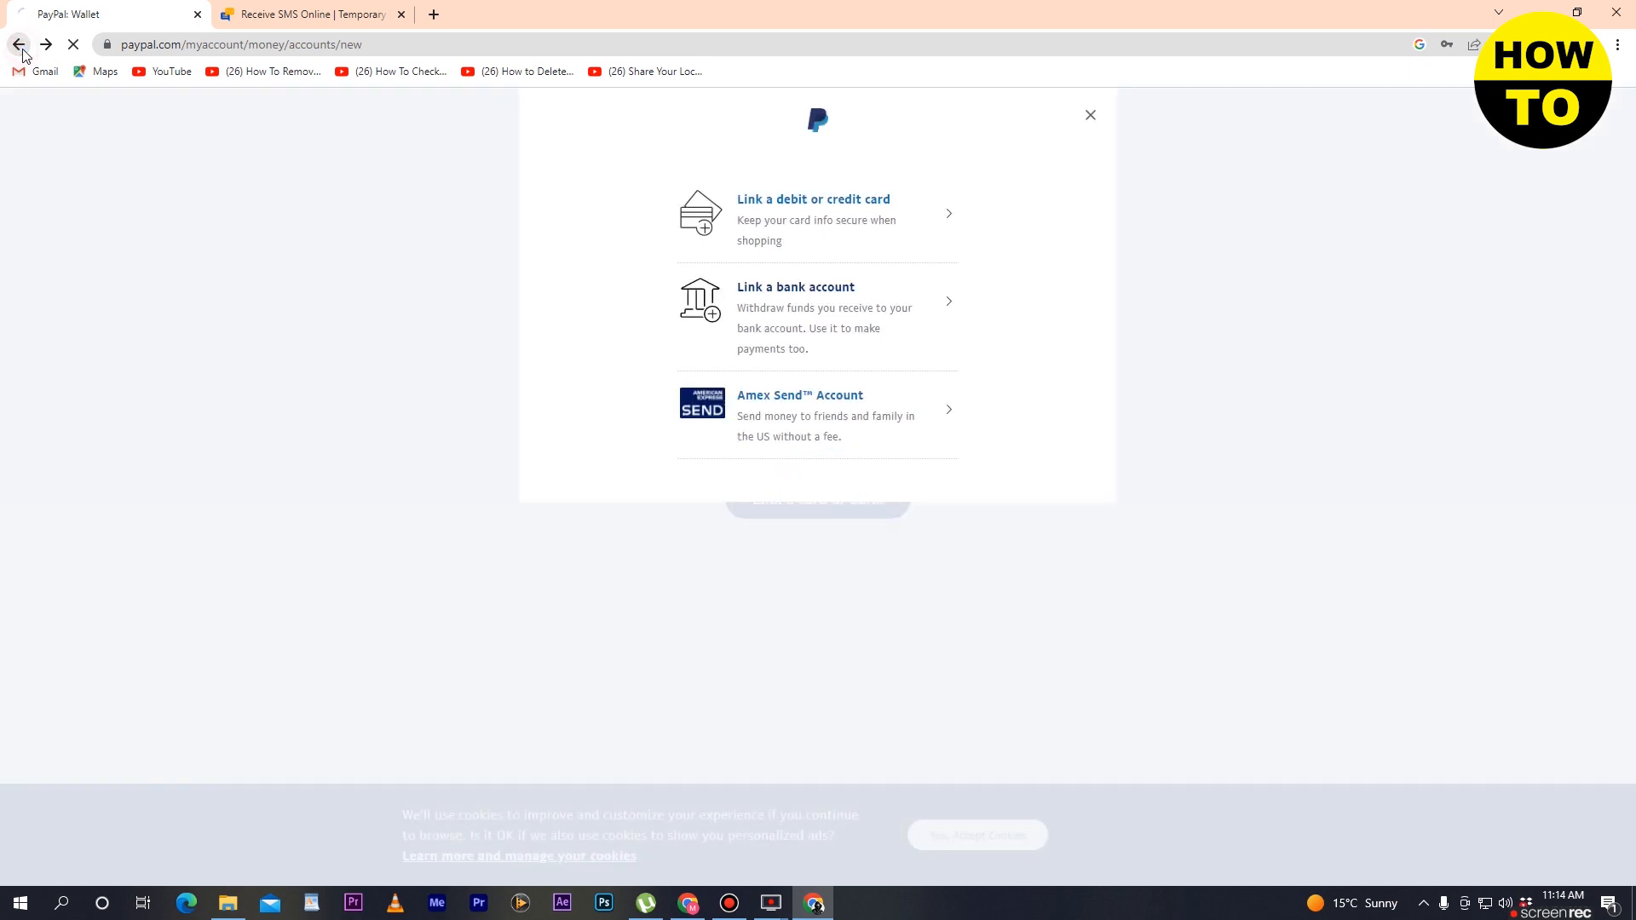
click(17, 45)
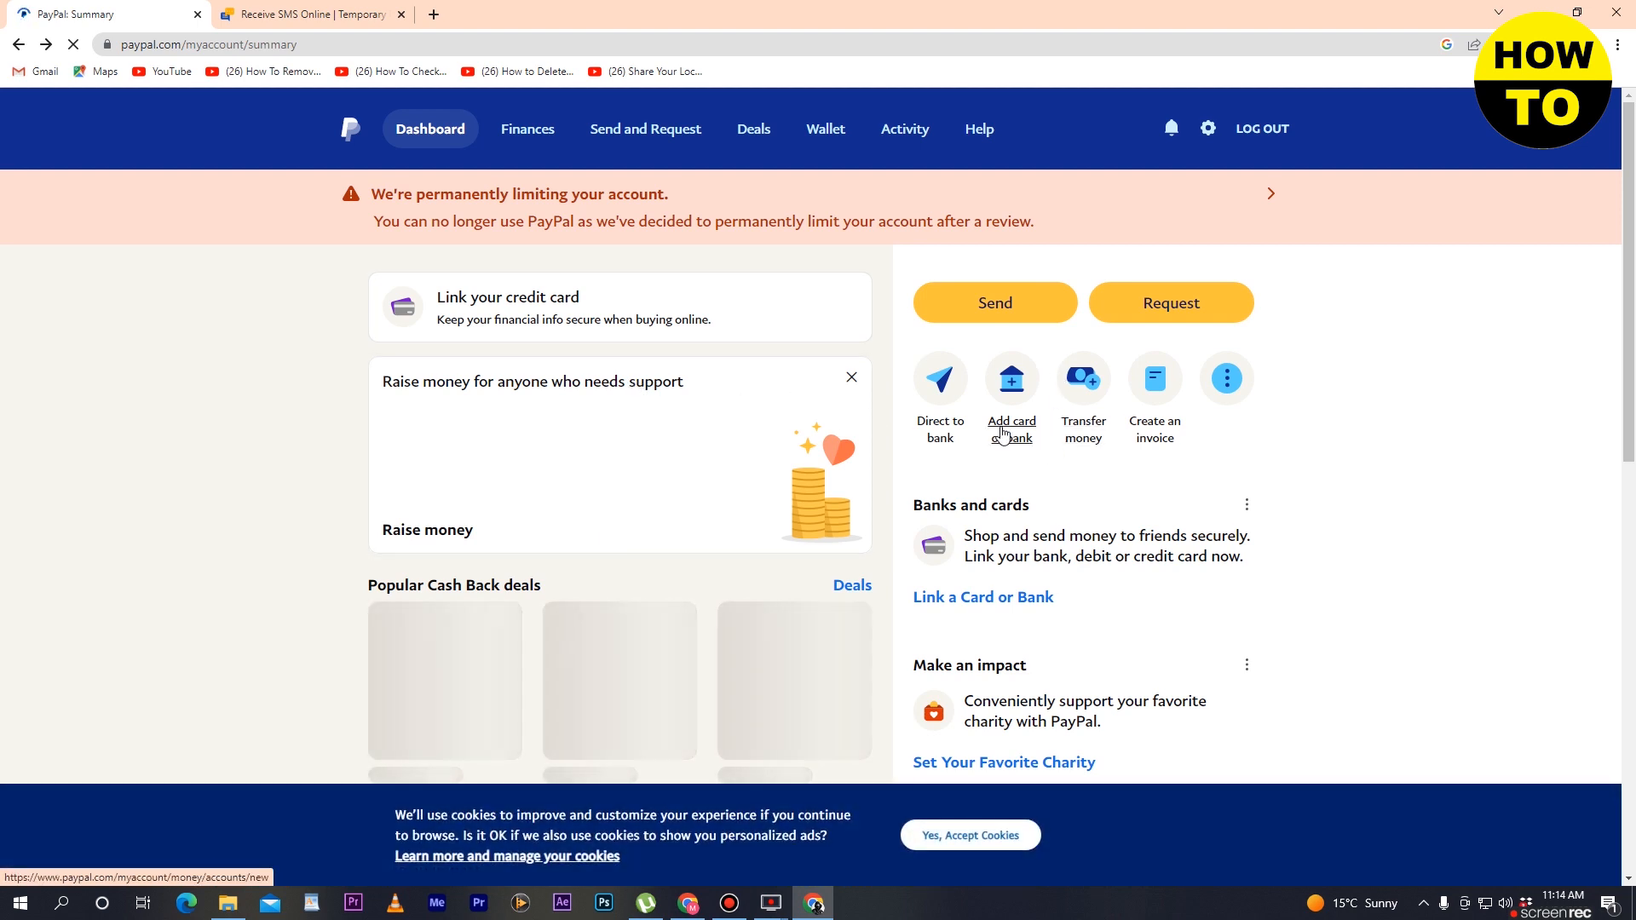
Begin a Send money flow from the dashboard for a recipient email.
scroll(down, 3)
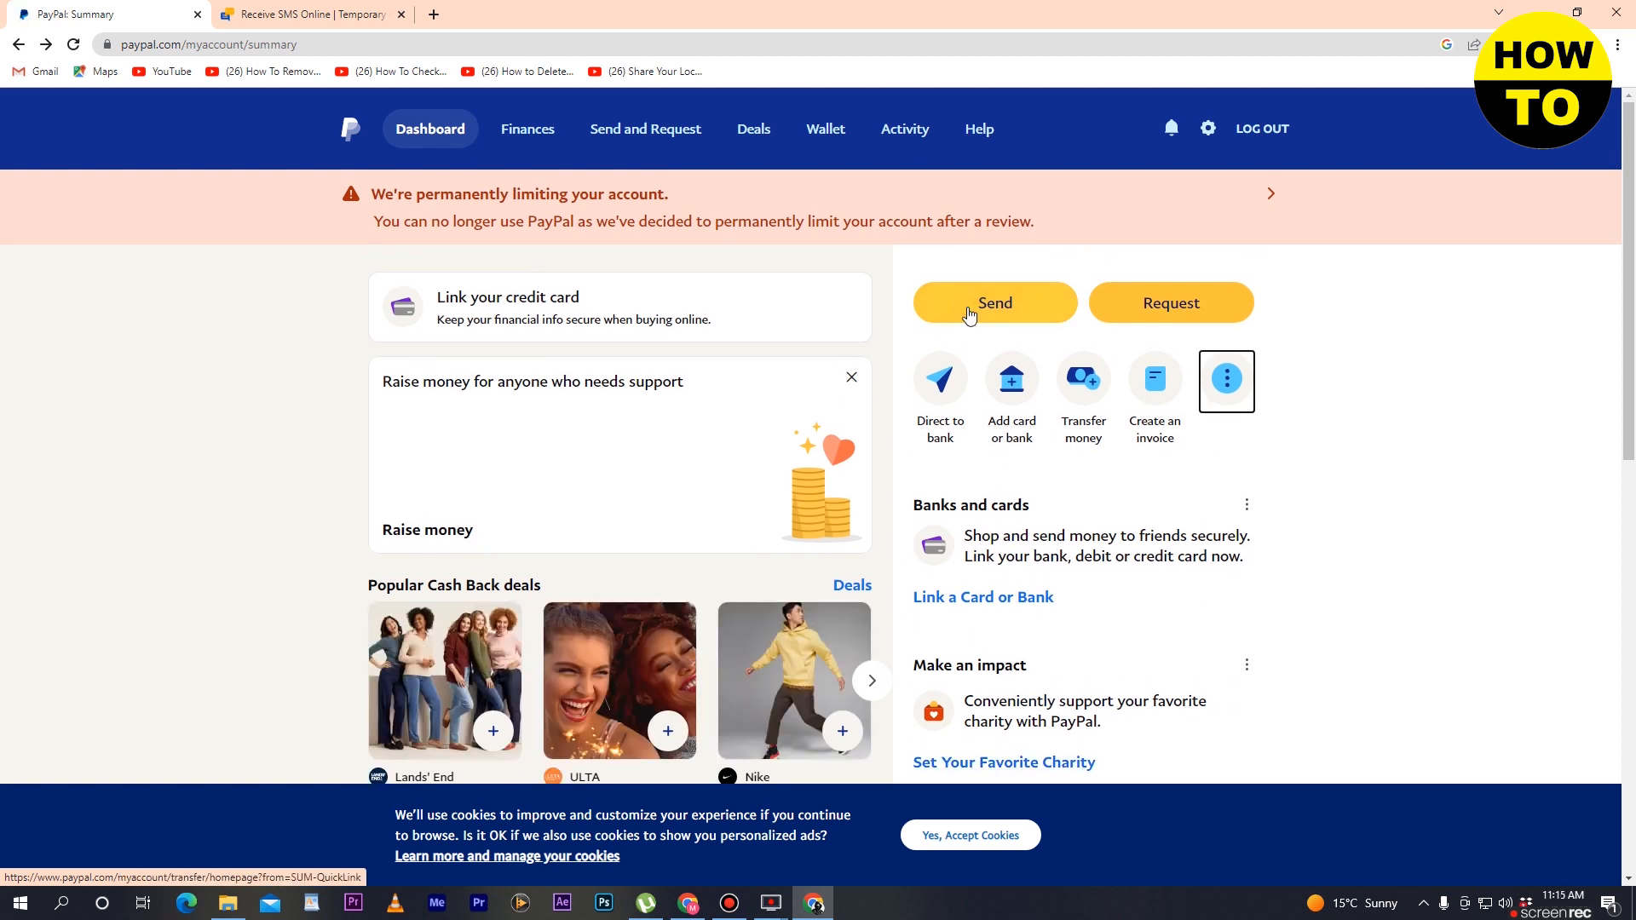
click(993, 303)
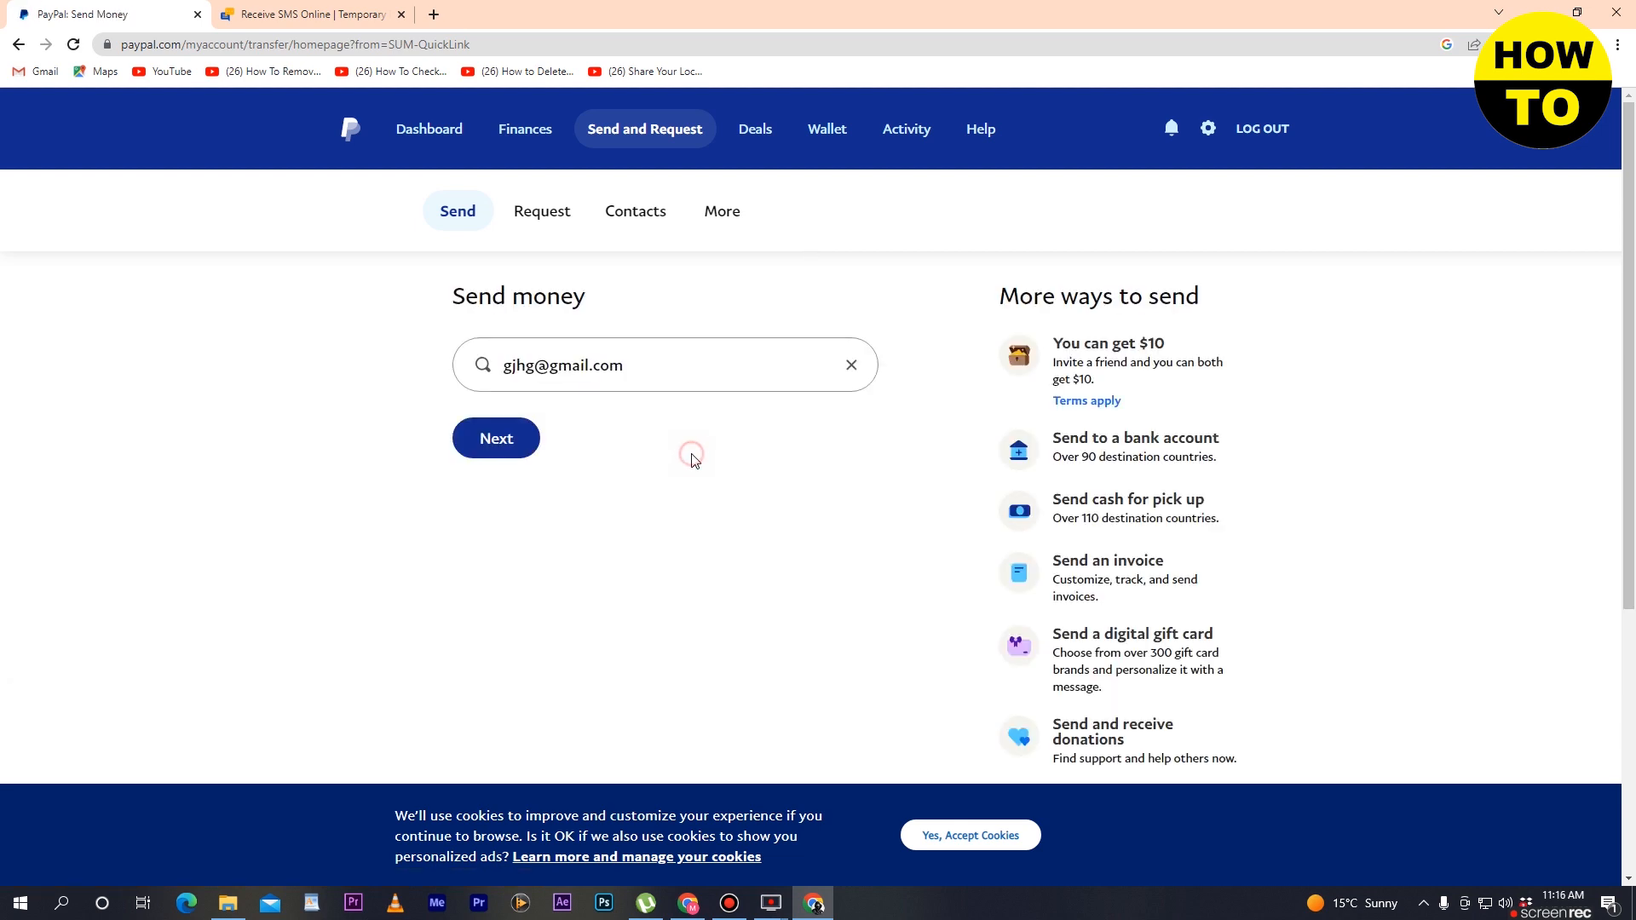
click(495, 438)
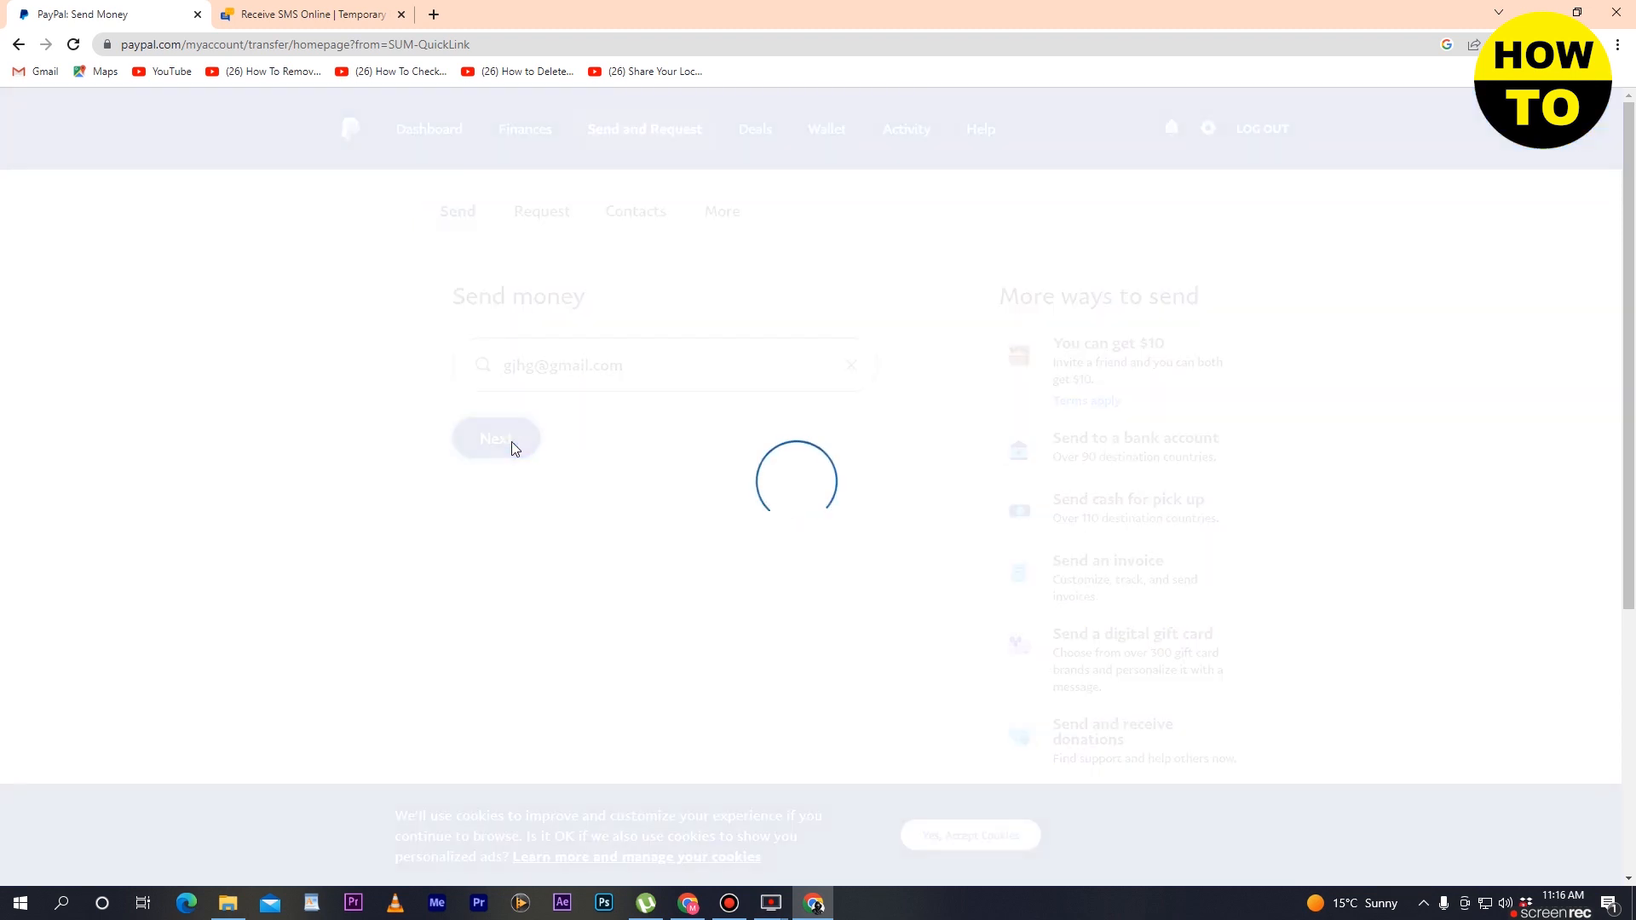
click(496, 438)
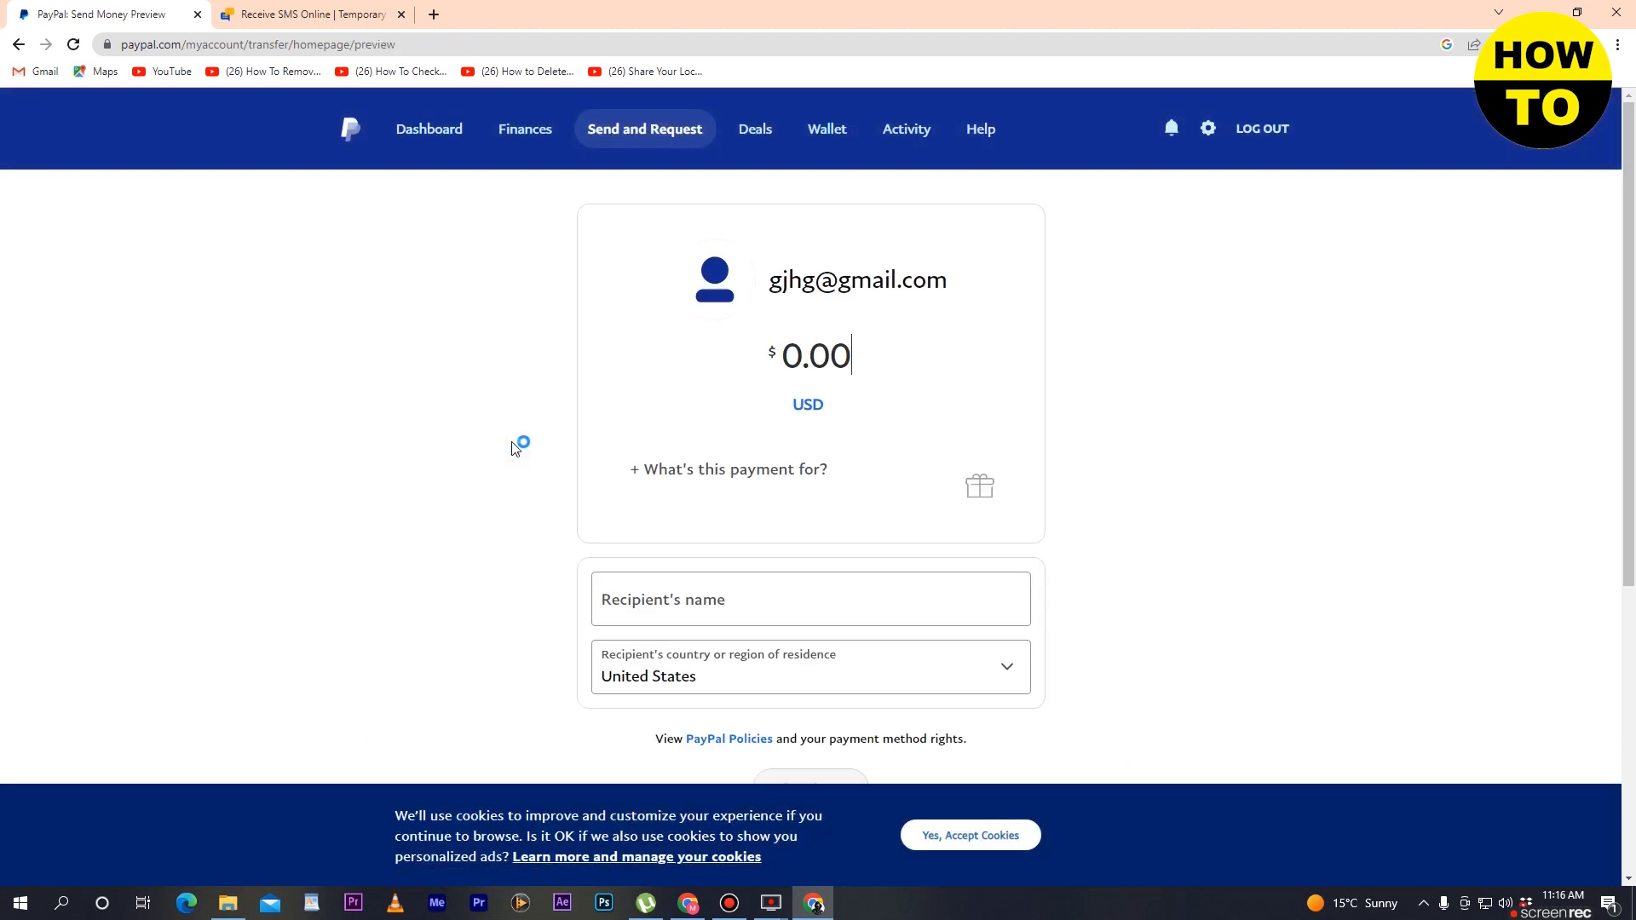
mouse_move(857, 443)
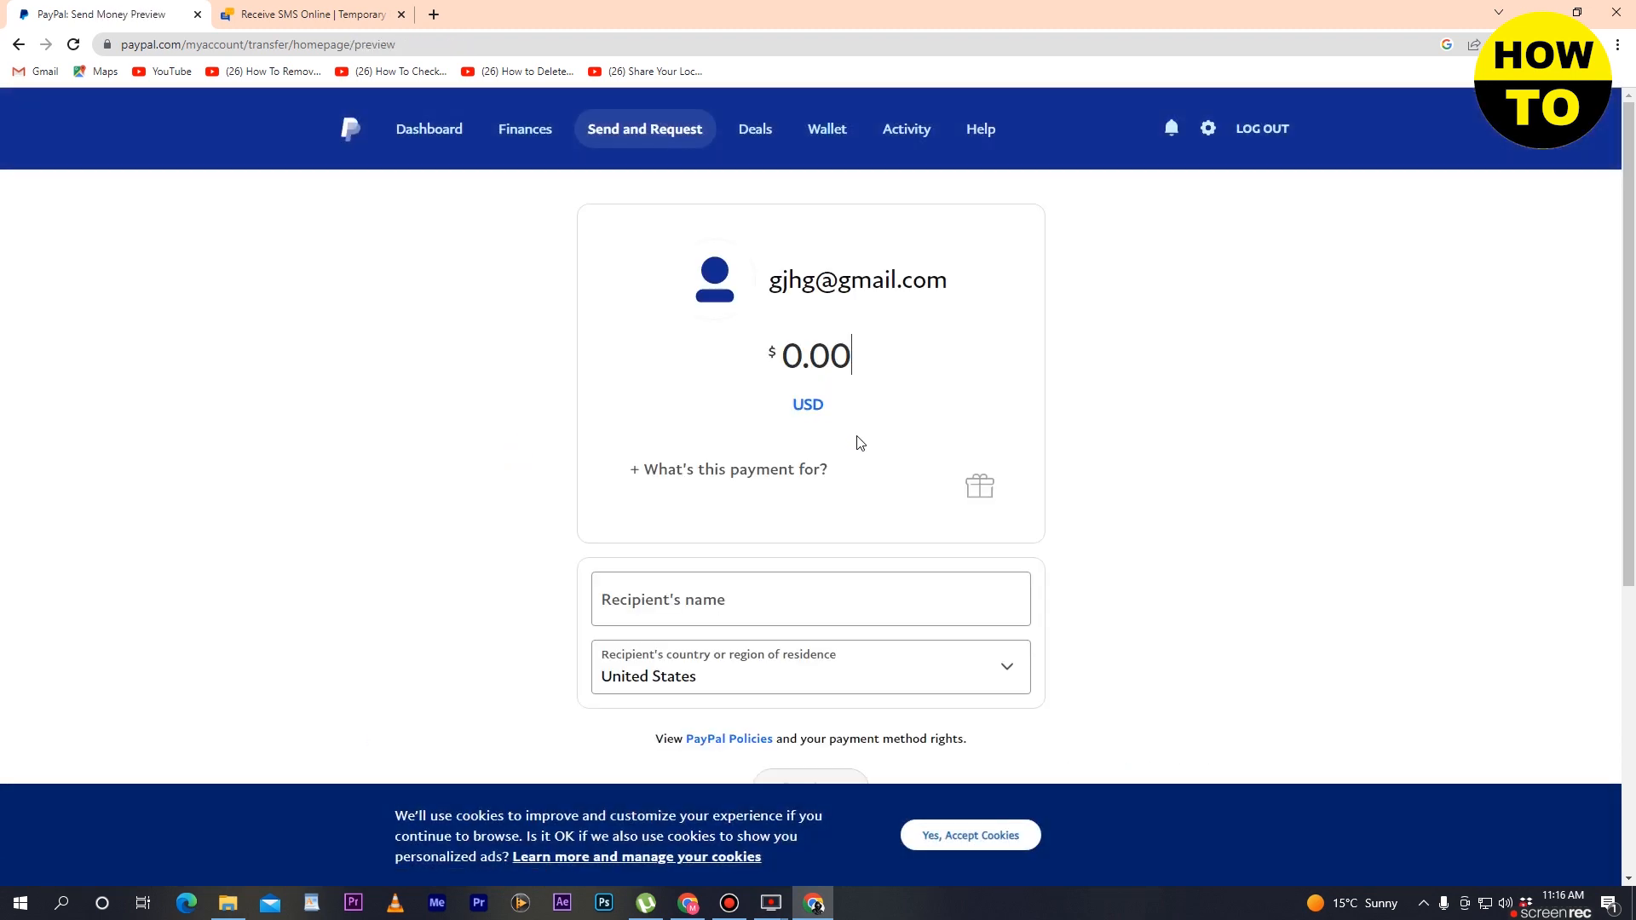
mouse_move(845, 360)
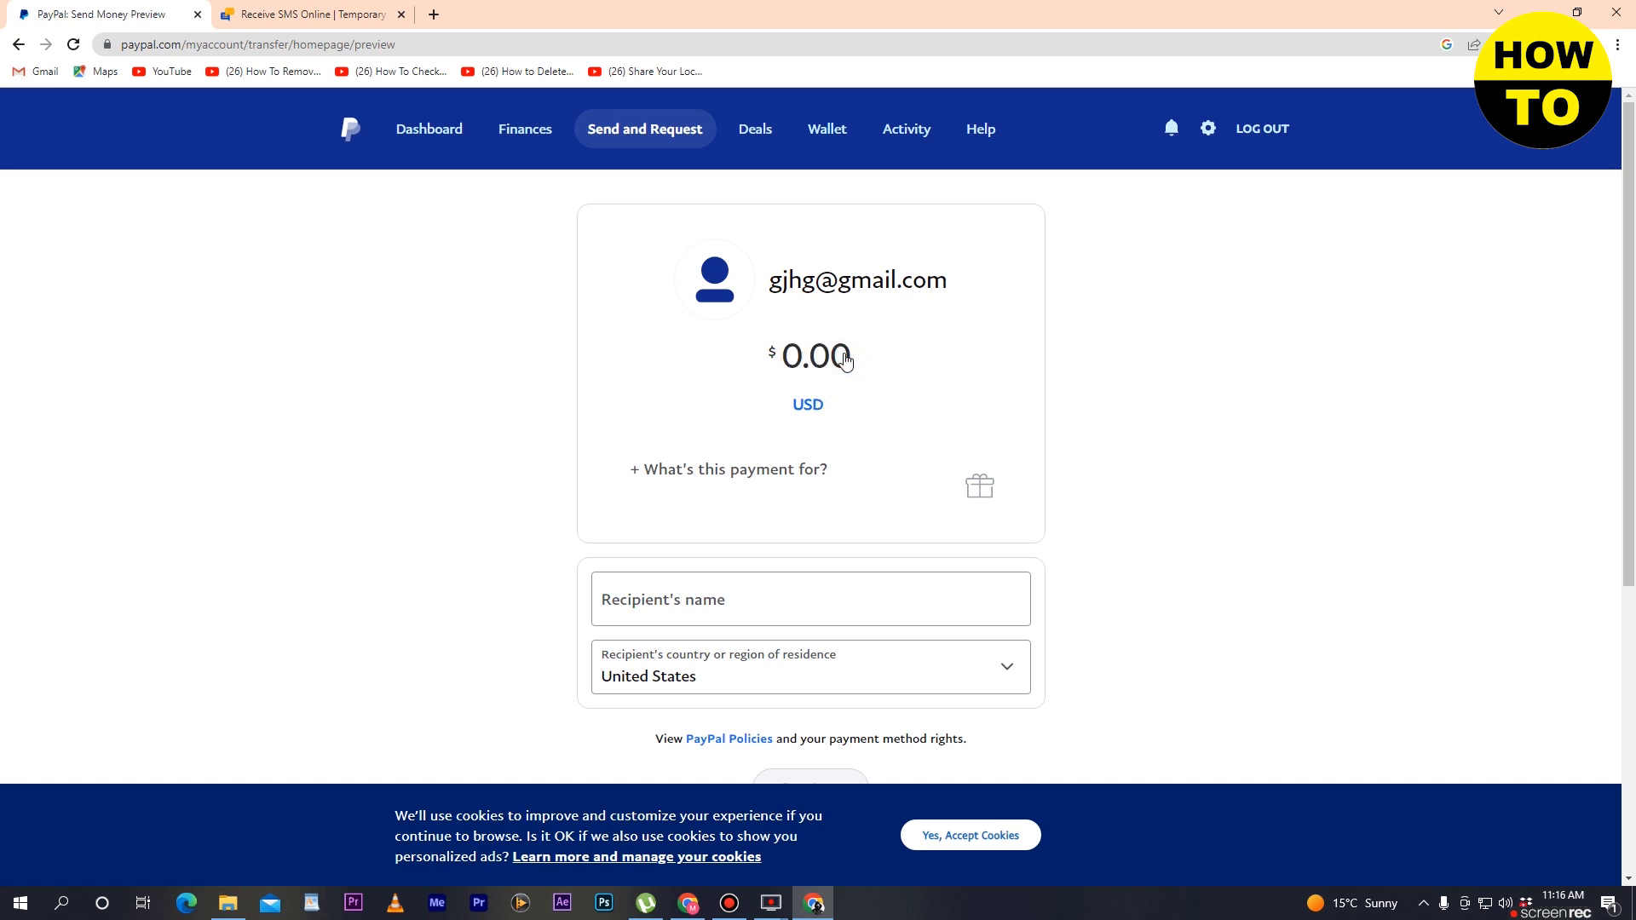
click(815, 357)
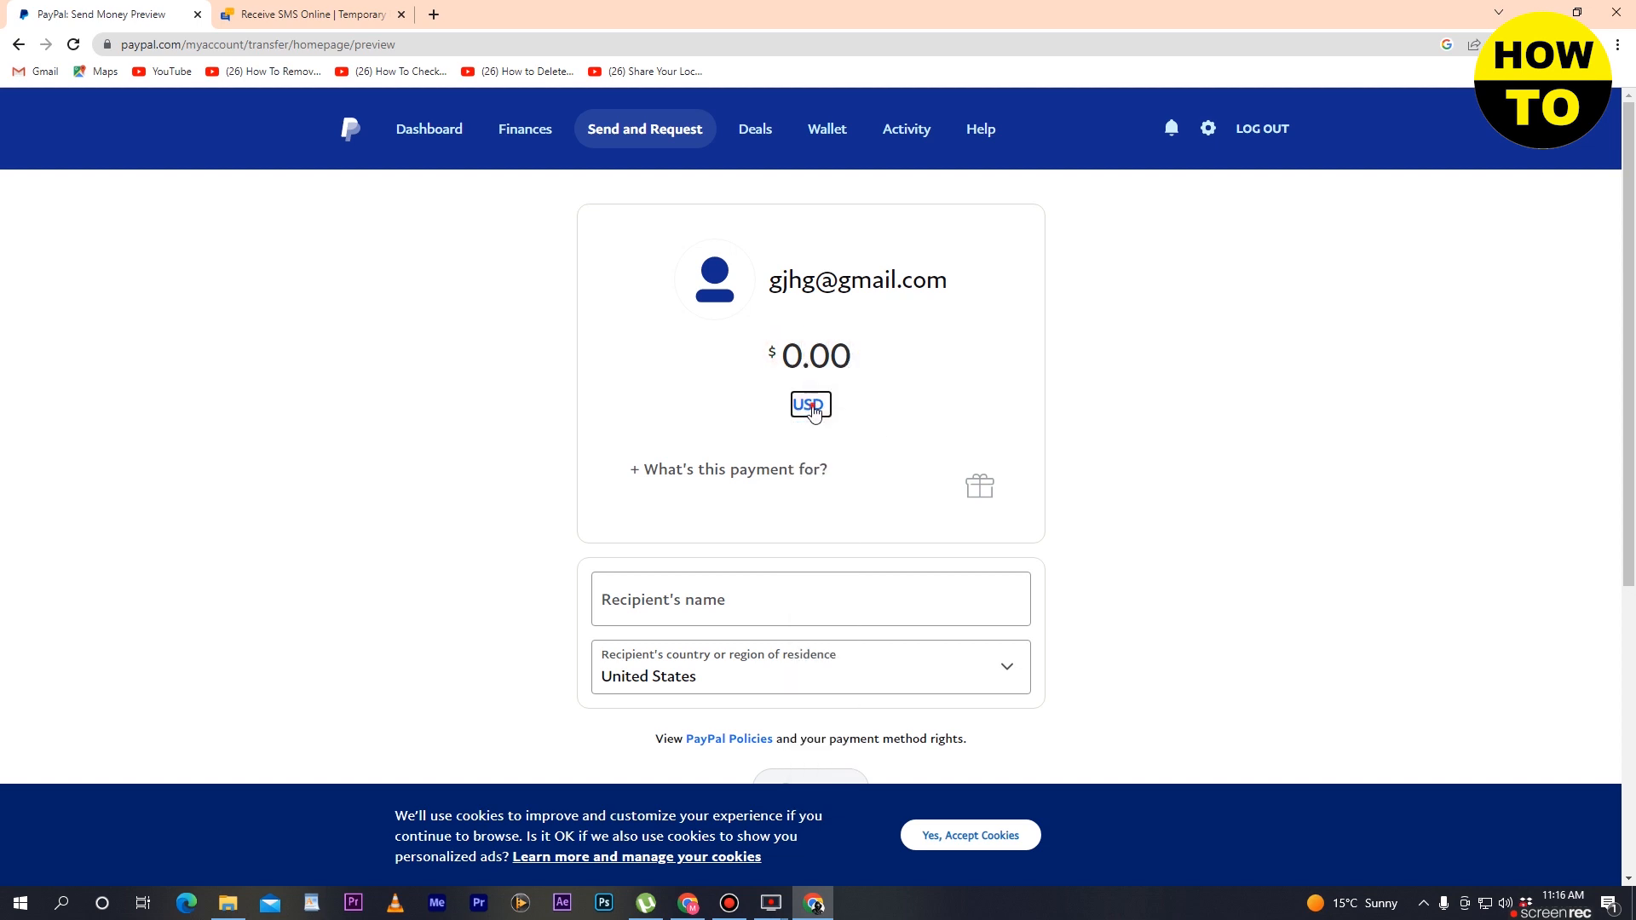
mouse_move(978, 485)
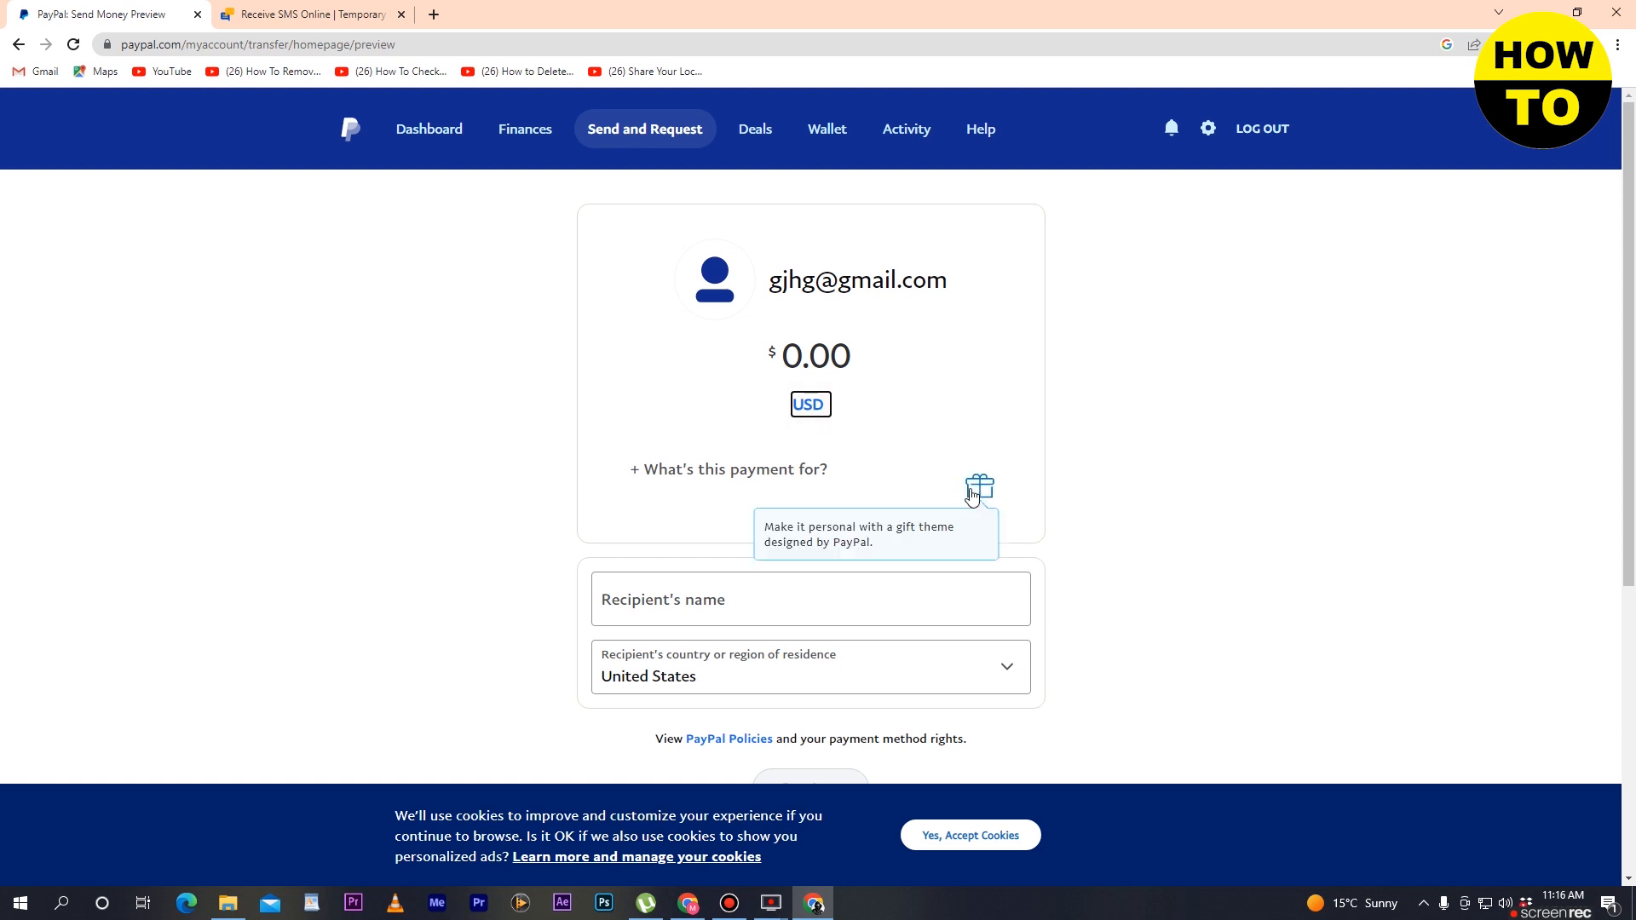
click(978, 489)
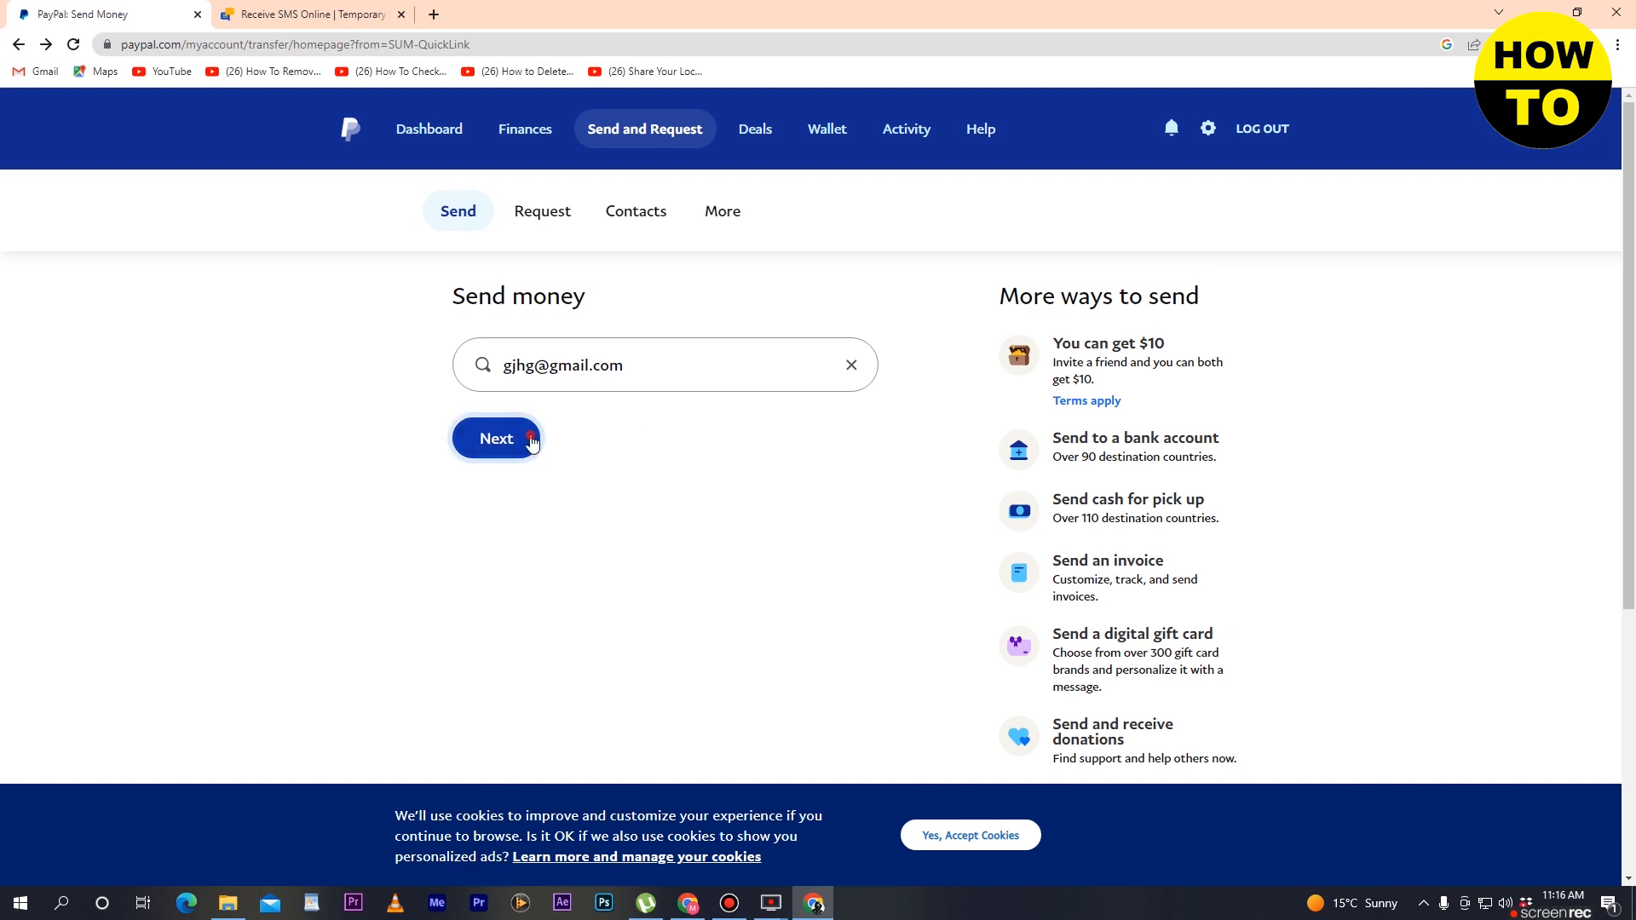
click(496, 438)
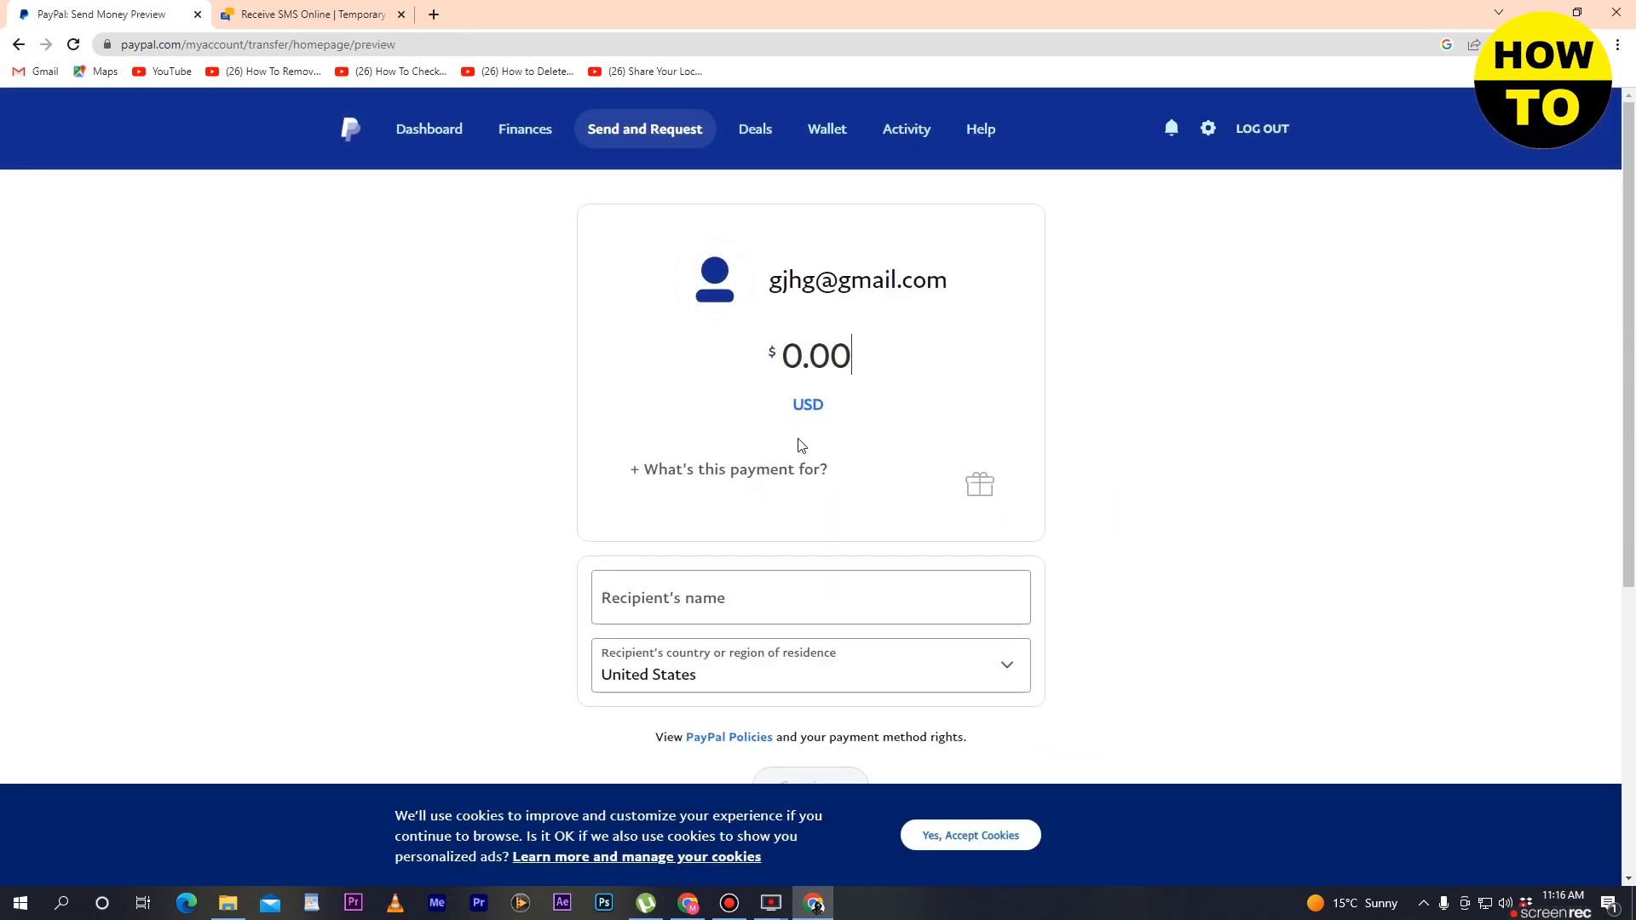
click(806, 405)
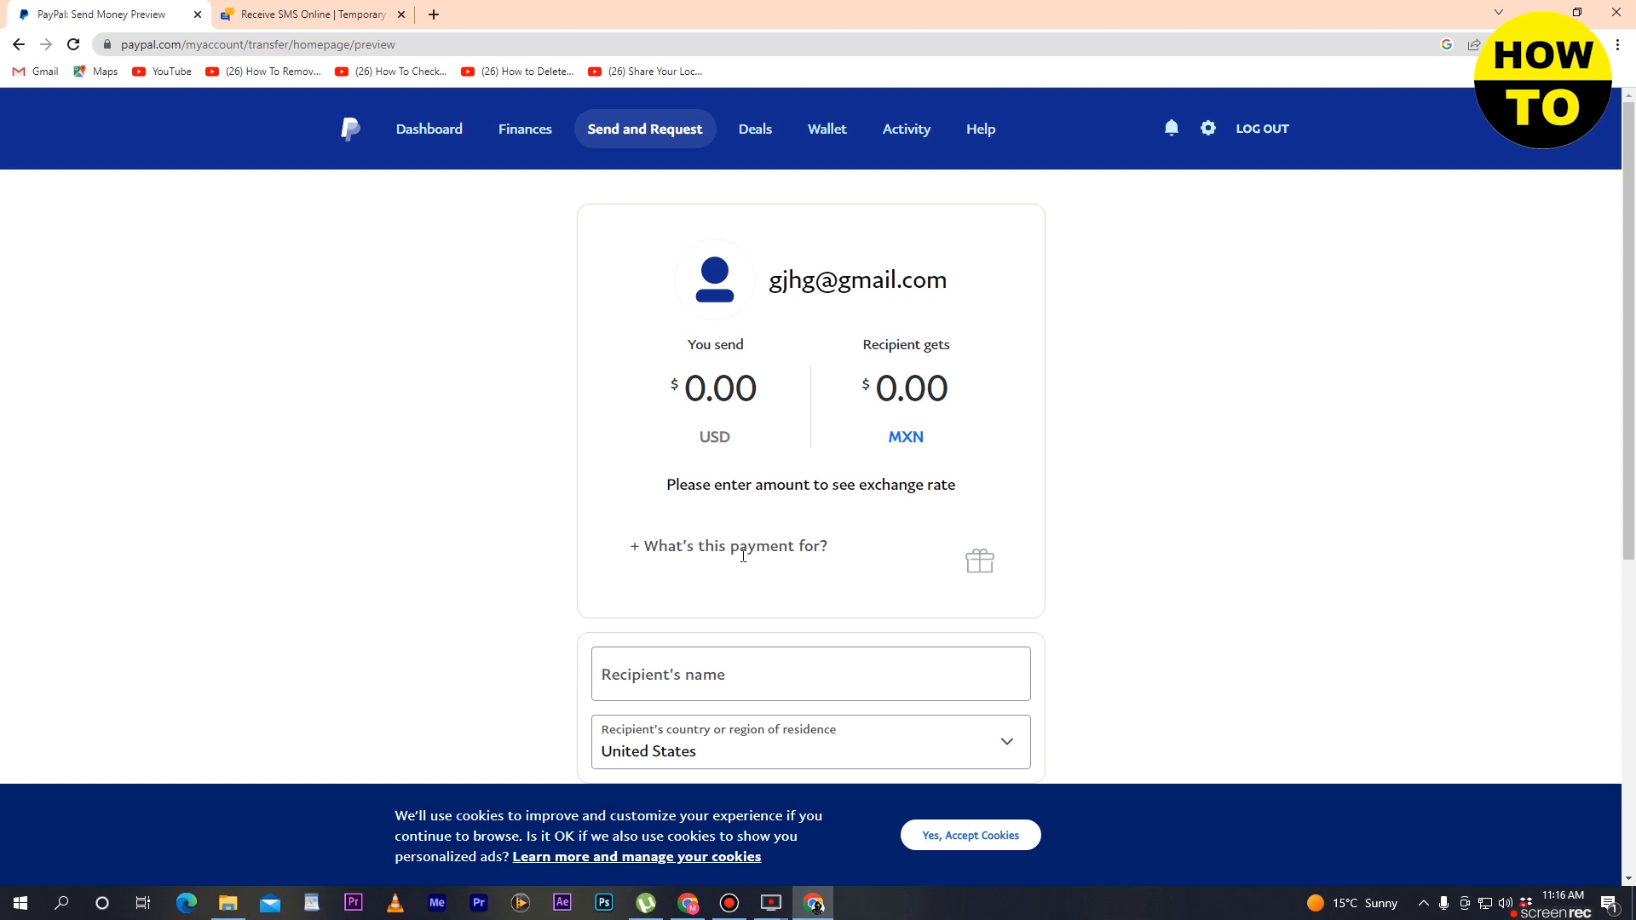
scroll(down, 3)
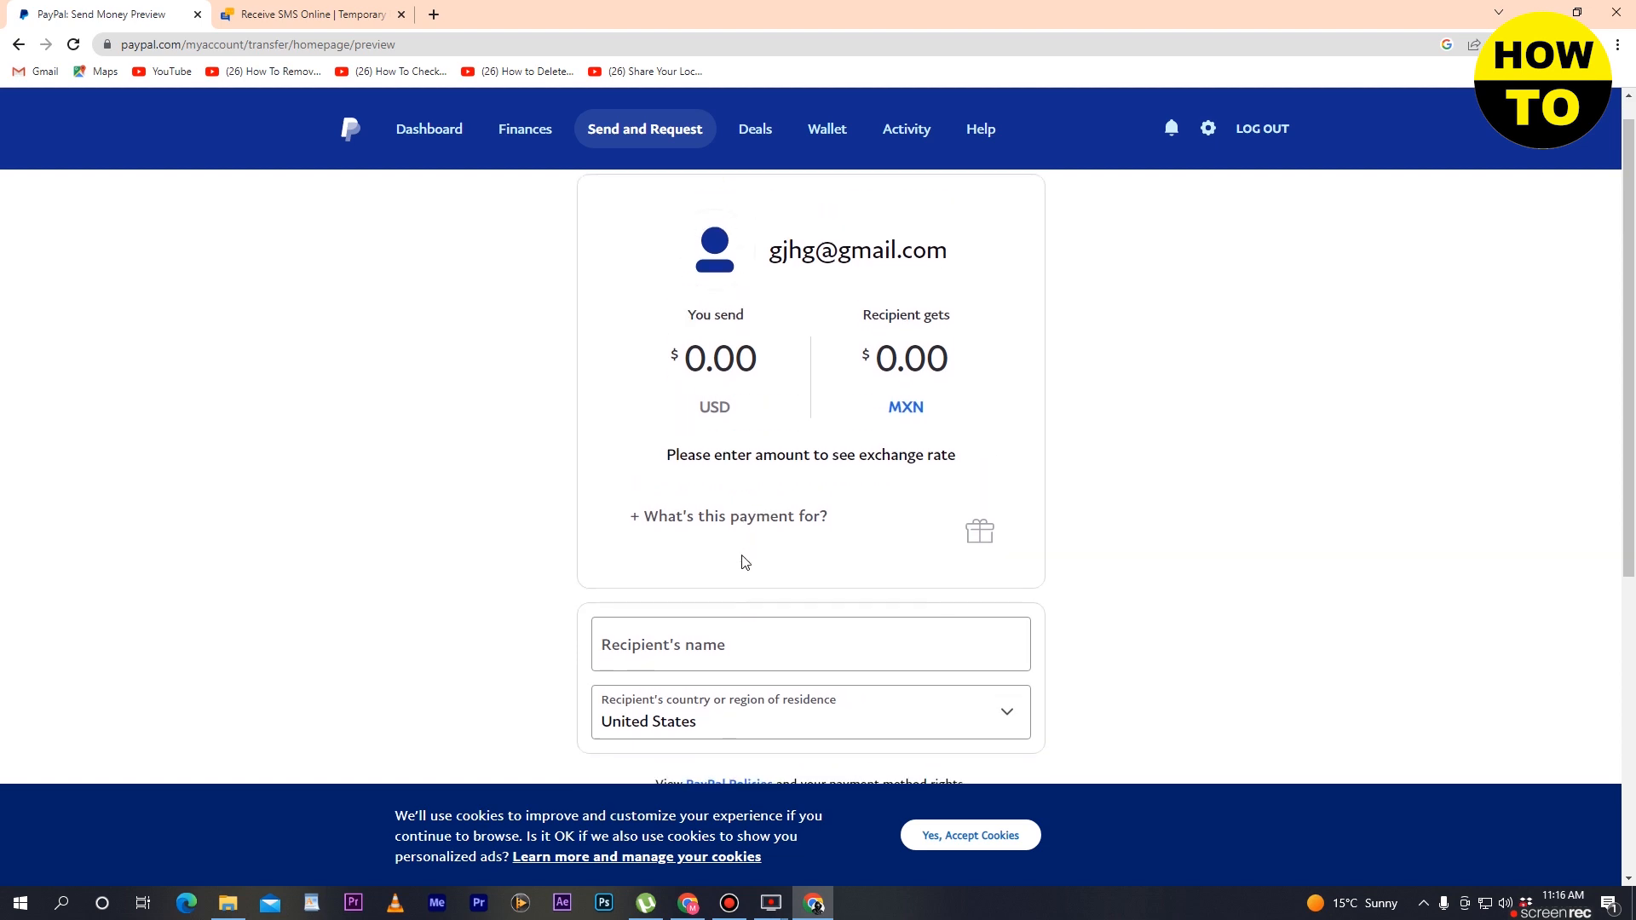
click(17, 44)
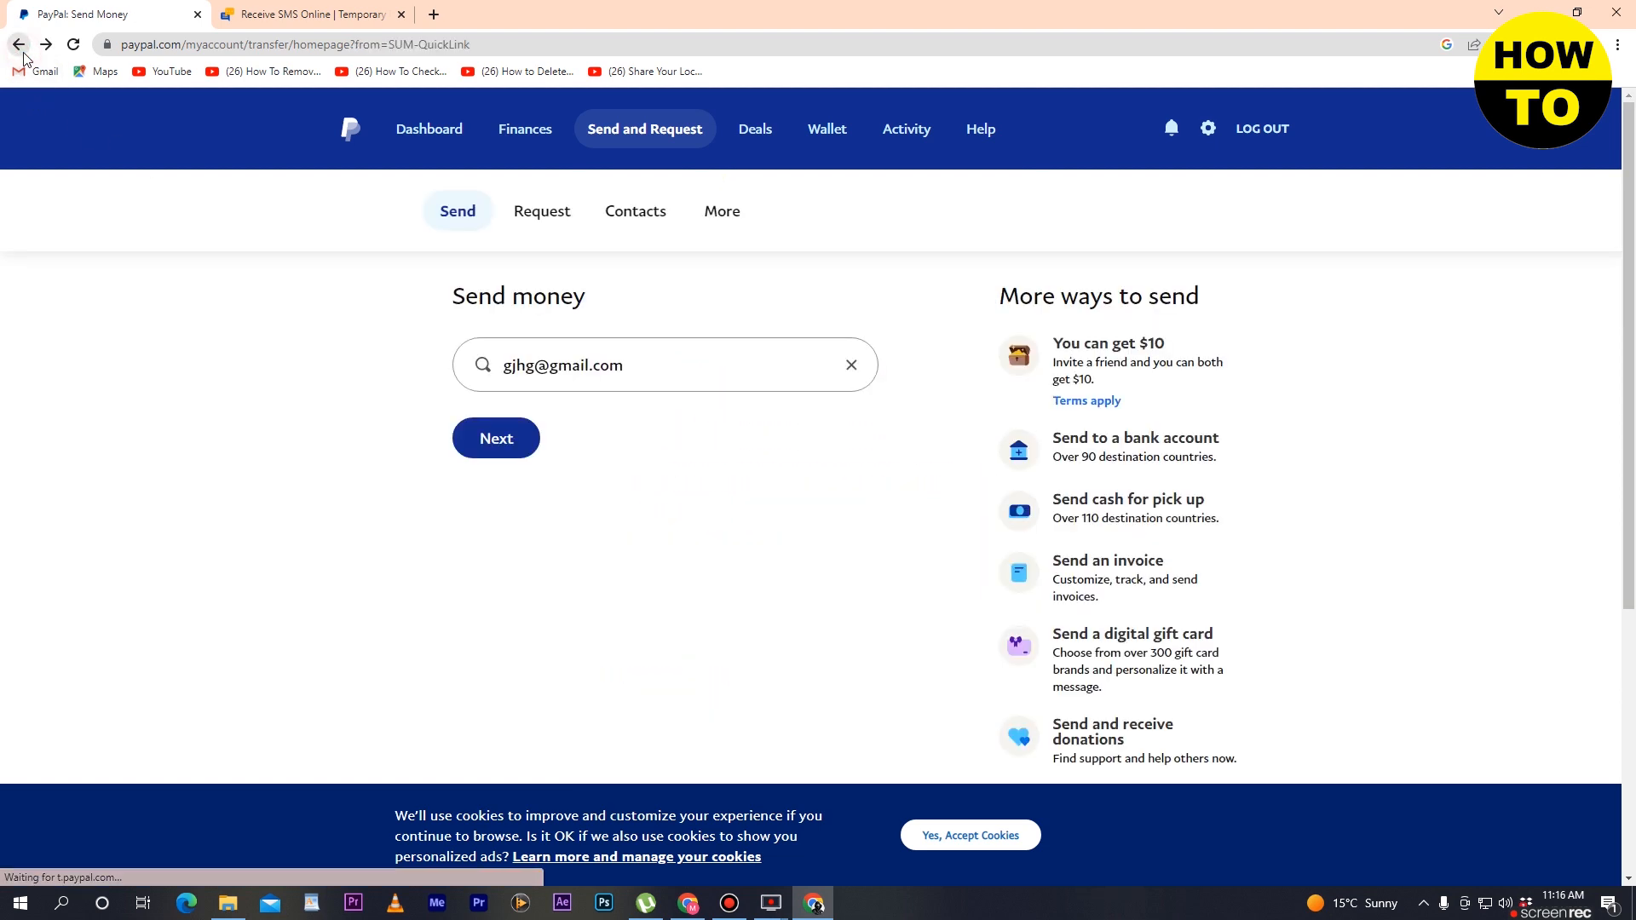